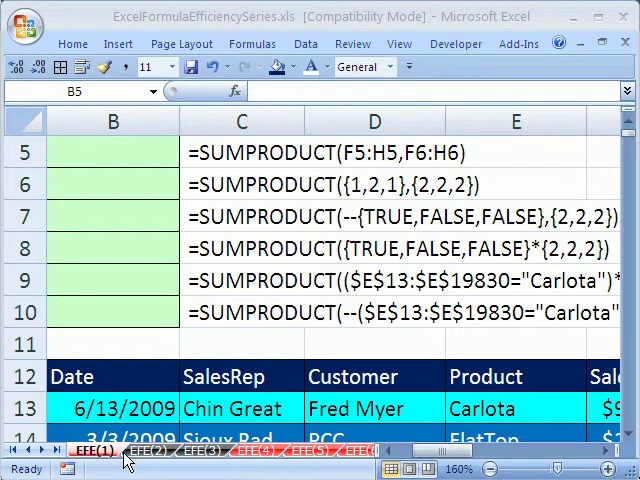
{"action": "mouse_move", "coordinate": [247, 333]}
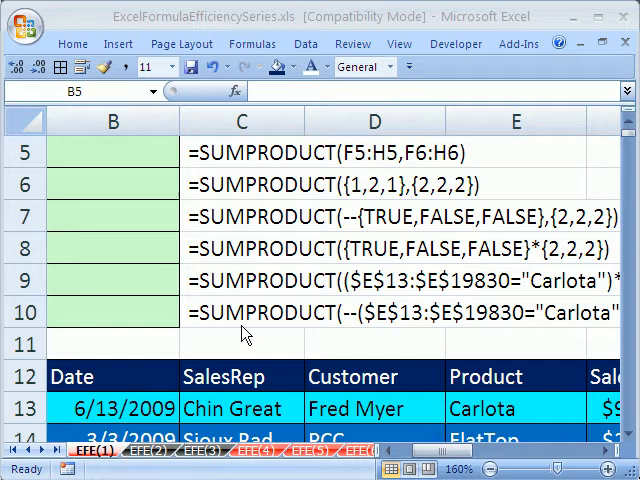
{"action": "mouse_move", "coordinate": [238, 33]}
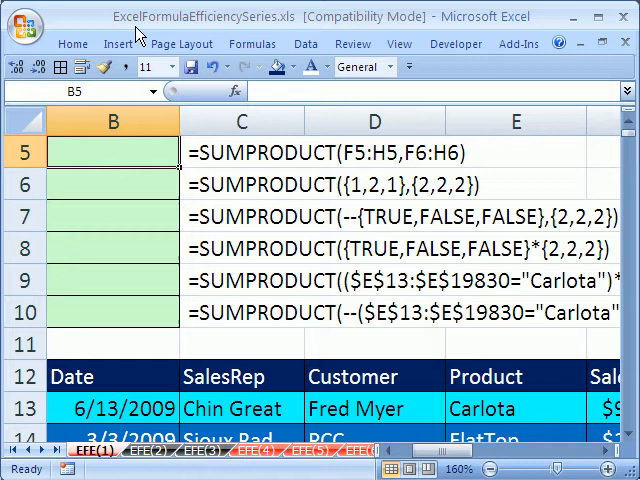
{"action": "mouse_move", "coordinate": [142, 38]}
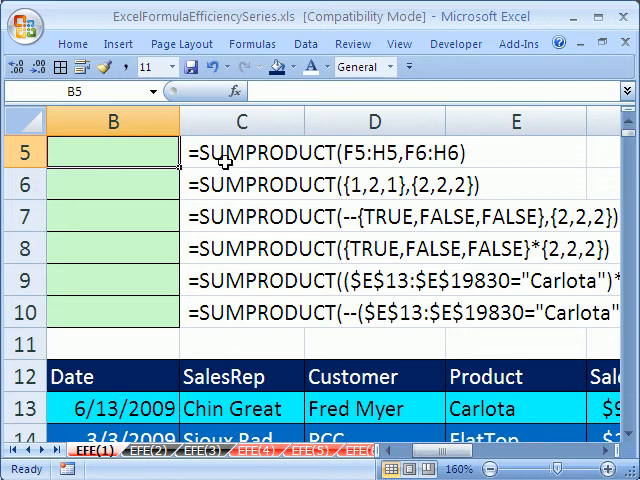
{"action": "mouse_move", "coordinate": [303, 166]}
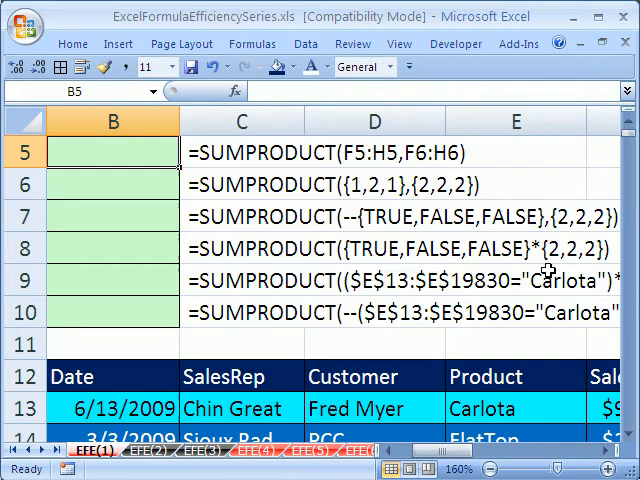
{"action": "mouse_move", "coordinate": [538, 261]}
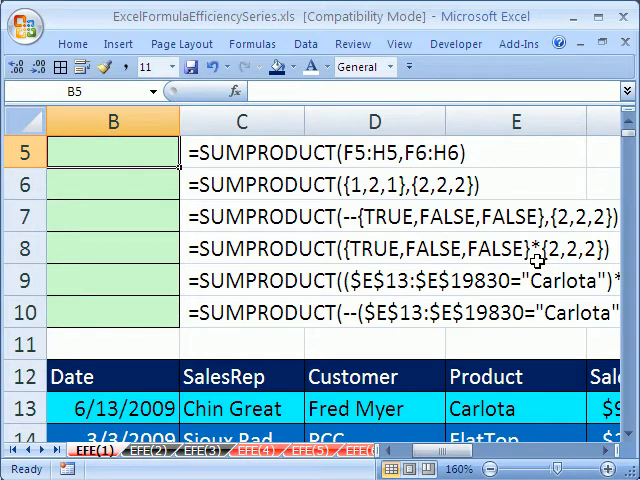
{"action": "mouse_move", "coordinate": [334, 301]}
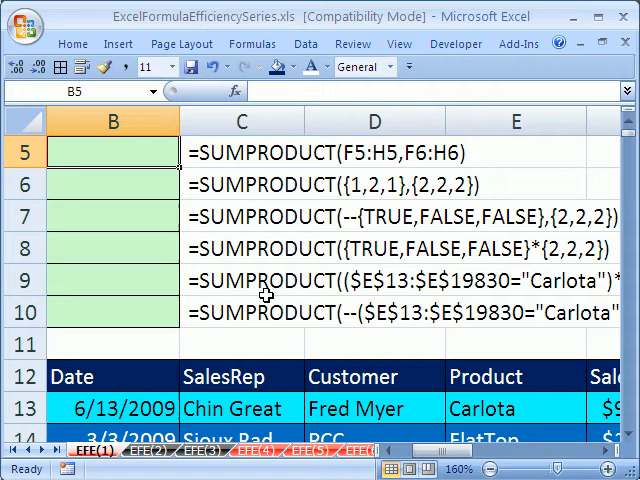
{"action": "mouse_move", "coordinate": [285, 320]}
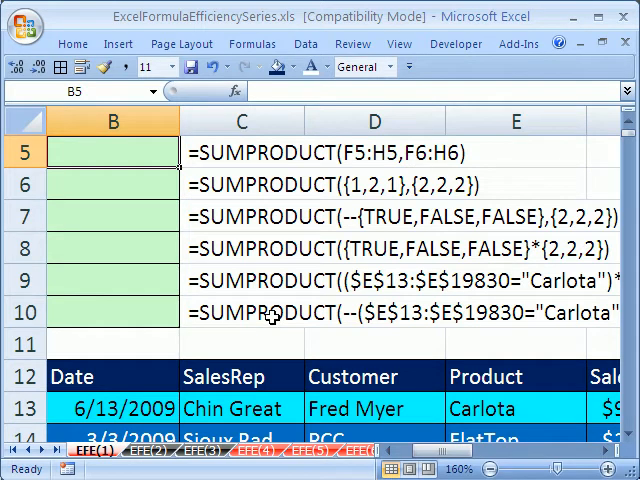
{"action": "mouse_move", "coordinate": [278, 228]}
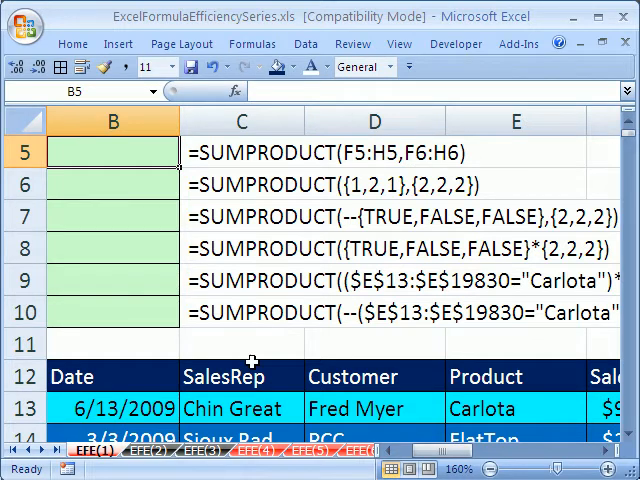
{"action": "mouse_move", "coordinate": [211, 175]}
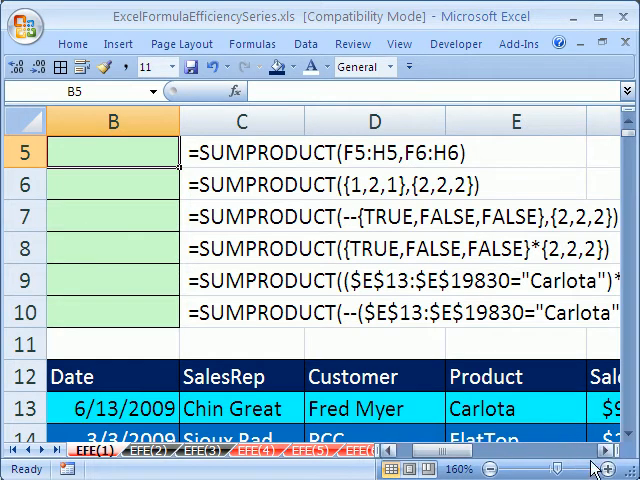
Step: Fill F7:H7 with =F5*F6 products (2, 4, 2) and total them with =SUM(F7:H7) in I7
{"action": "scroll", "scroll_direction": "right", "scroll_amount": 3}
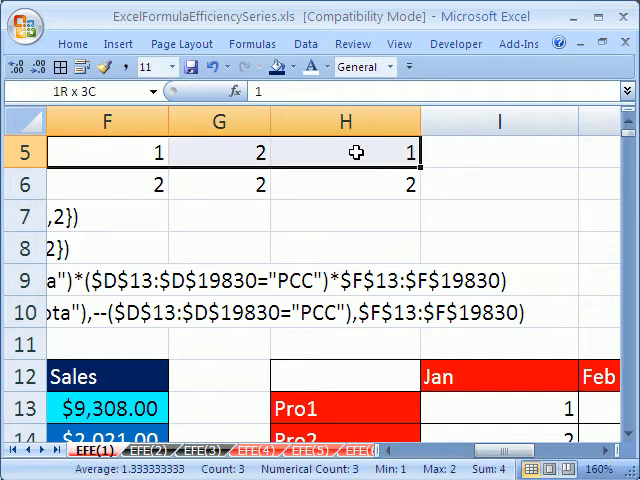
{"action": "left_click", "coordinate": [330, 184]}
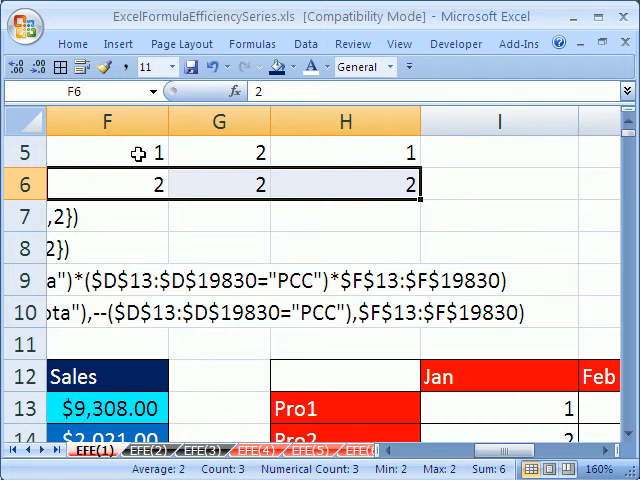
{"action": "mouse_move", "coordinate": [148, 186]}
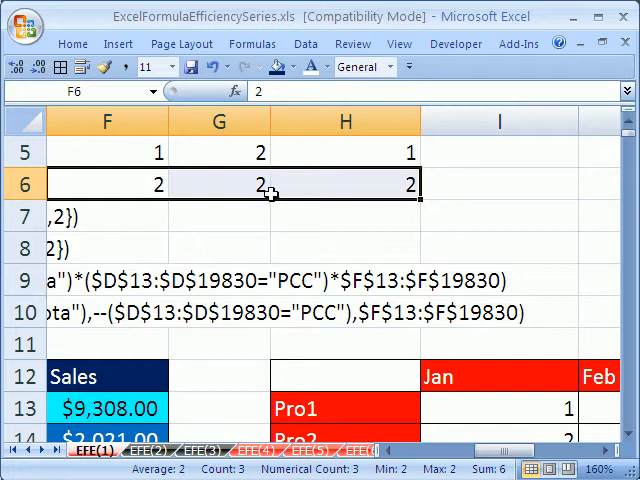
{"action": "mouse_move", "coordinate": [124, 215]}
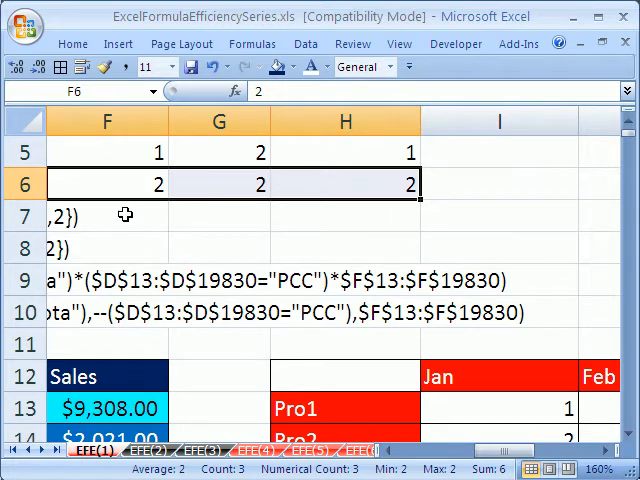
{"action": "type", "text": "="}
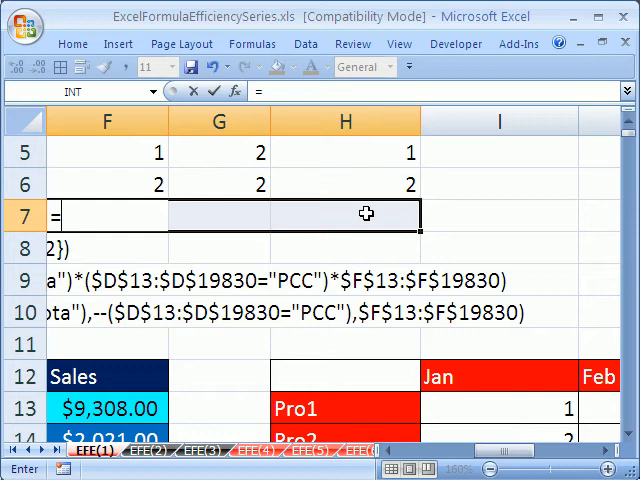
{"action": "type", "text": "=F5*F6"}
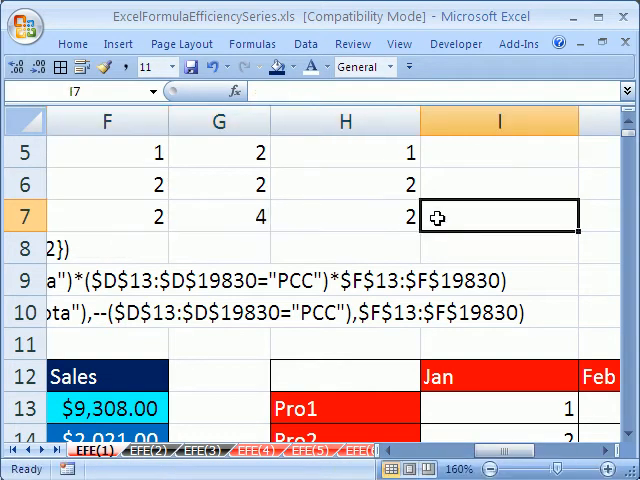
{"action": "type", "text": "=SUM(F7:H7"}
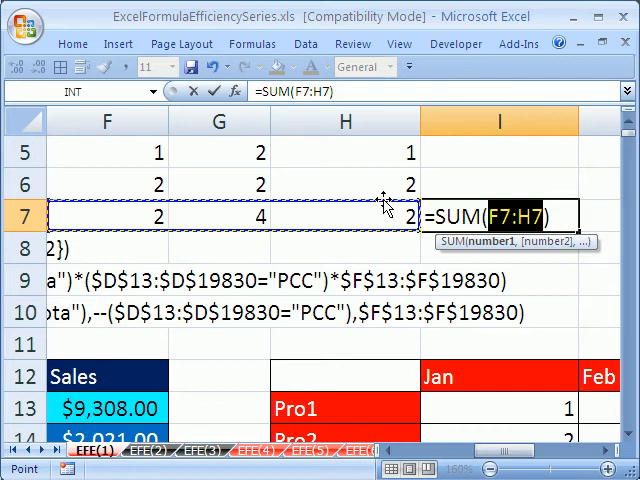
{"action": "key", "text": "Enter"}
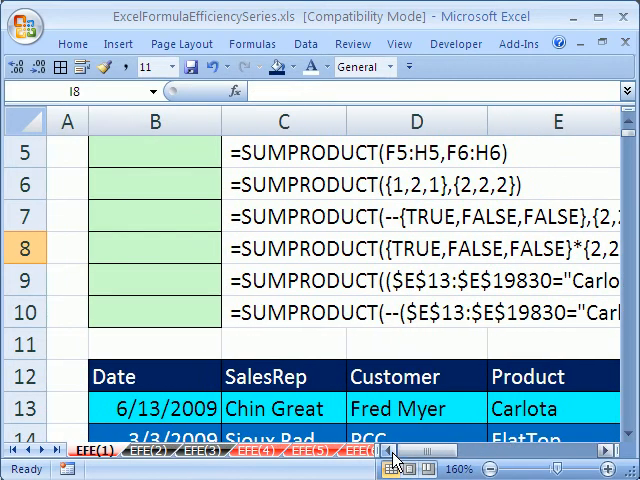
Step: Enter =SUMPRODUCT(F5:H5,F6:H6) in B5, returning 8
{"action": "left_click", "coordinate": [131, 153]}
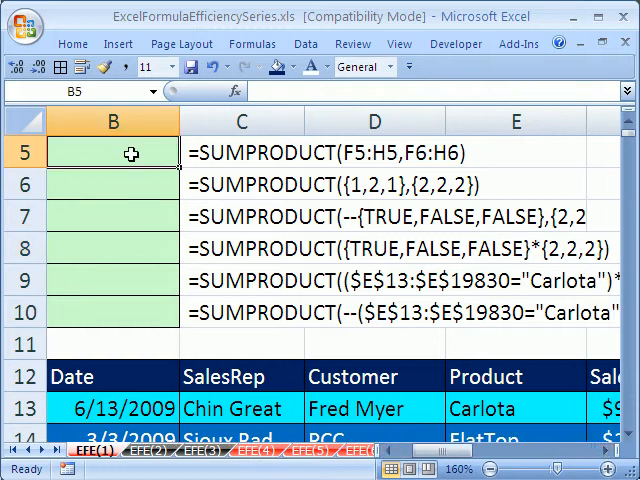
{"action": "type", "text": "=sum"}
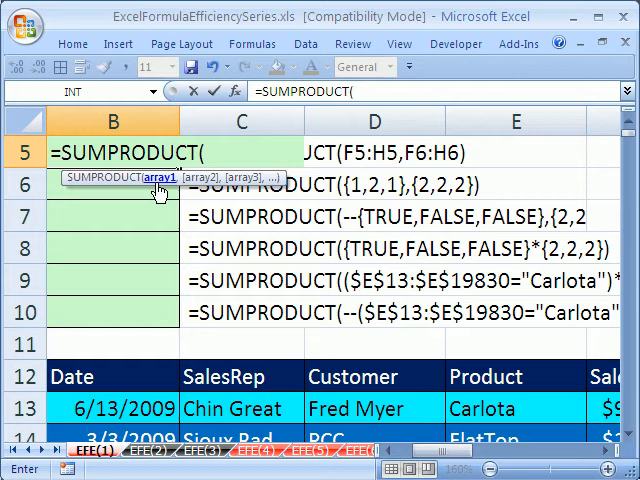
{"action": "mouse_move", "coordinate": [170, 190]}
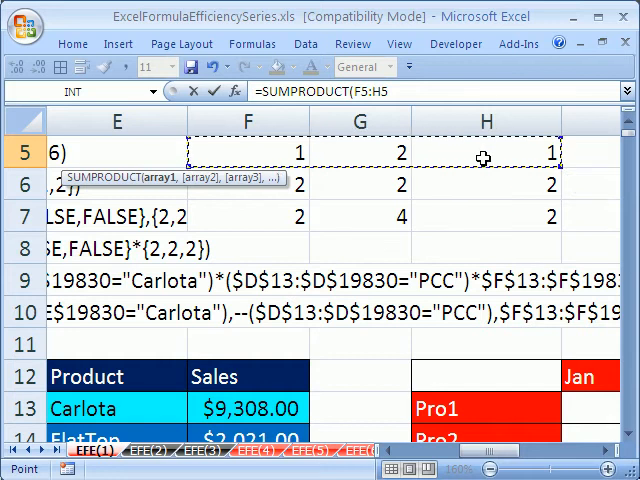
{"action": "type", "text": ",F6:H6"}
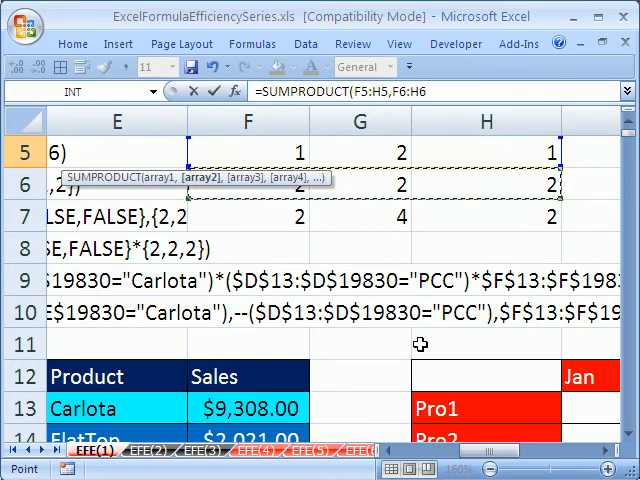
{"action": "scroll", "scroll_direction": "left", "scroll_amount": 3}
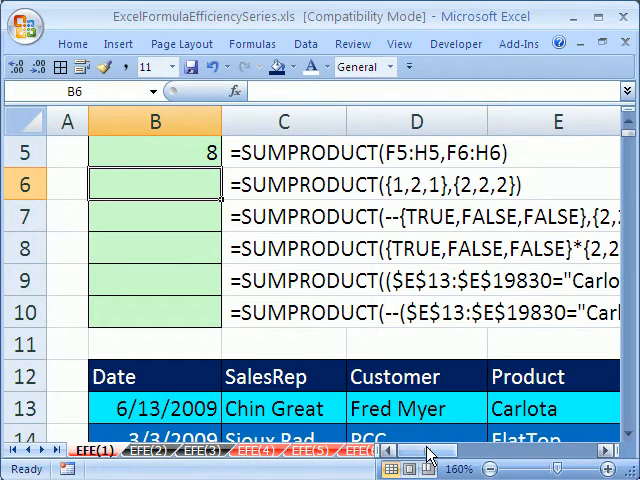
Step: Enter =SUMPRODUCT({1,2,1},{2,2,2}) in B6, which also returns 8
{"action": "left_click", "coordinate": [283, 184]}
{"action": "type", "text": "=SUMPRODUCT({1,2,1},{2,2,2})"}
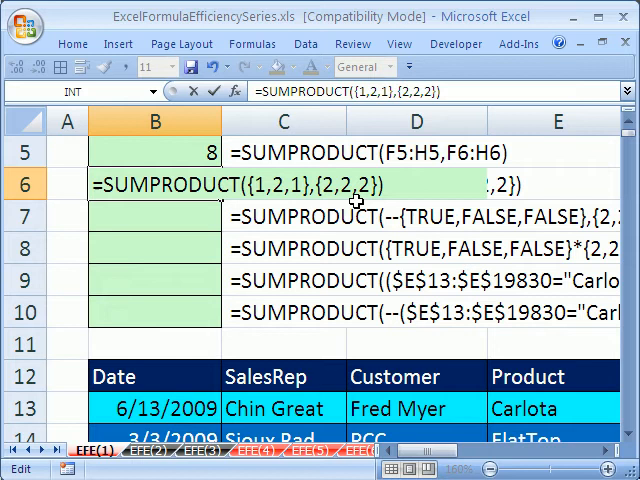
{"action": "key", "text": "Enter"}
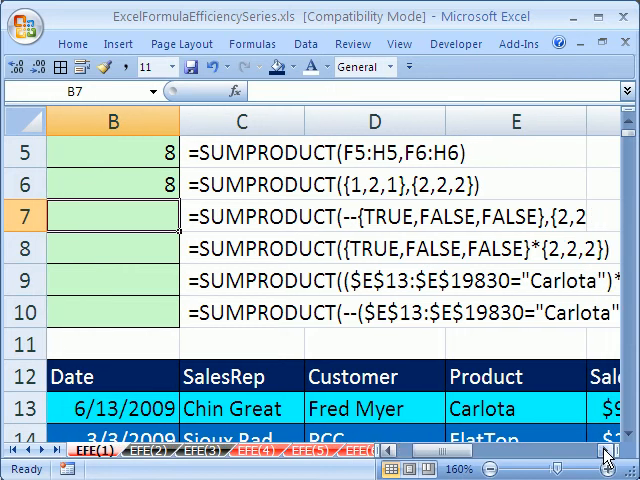
{"action": "mouse_move", "coordinate": [383, 231]}
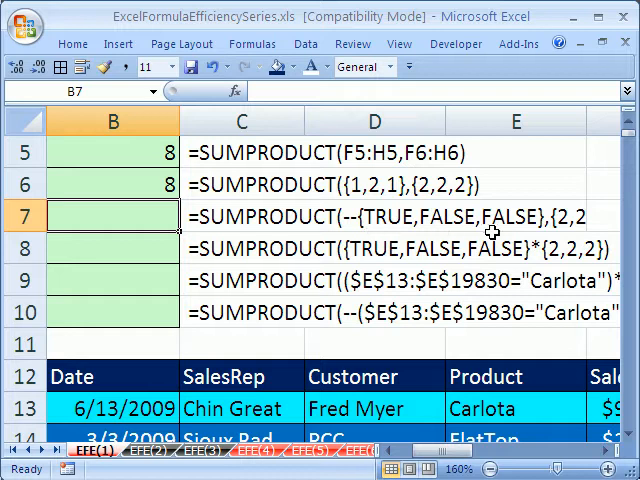
{"action": "mouse_move", "coordinate": [490, 230]}
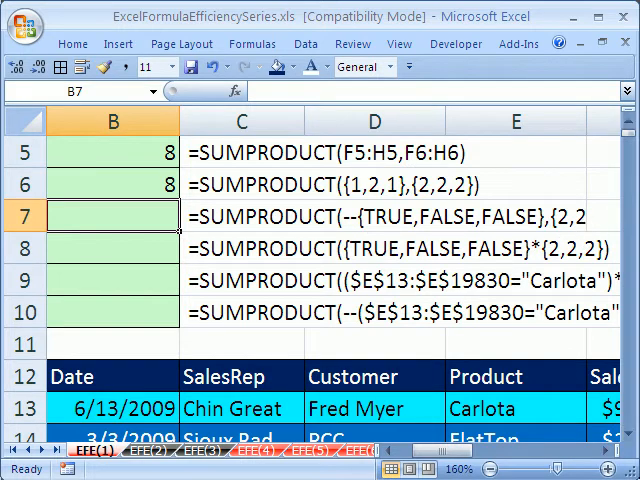
Step: Copy C7's =SUMPRODUCT(--{TRUE,FALSE,FALSE},{2,2,2}) into B7, removing then restoring the double negative
{"action": "left_click", "coordinate": [243, 215]}
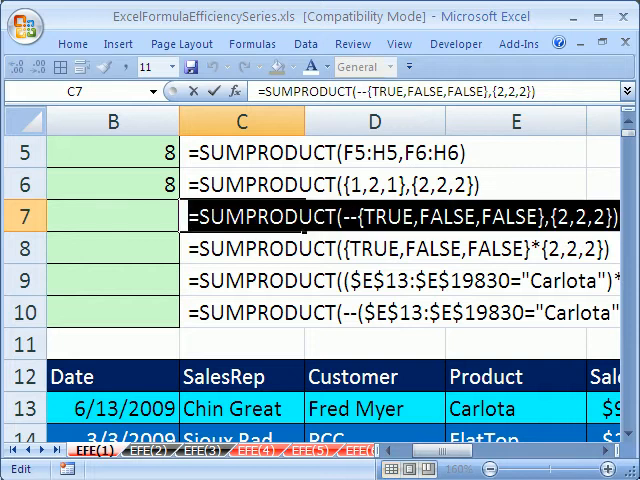
{"action": "left_click", "coordinate": [113, 215]}
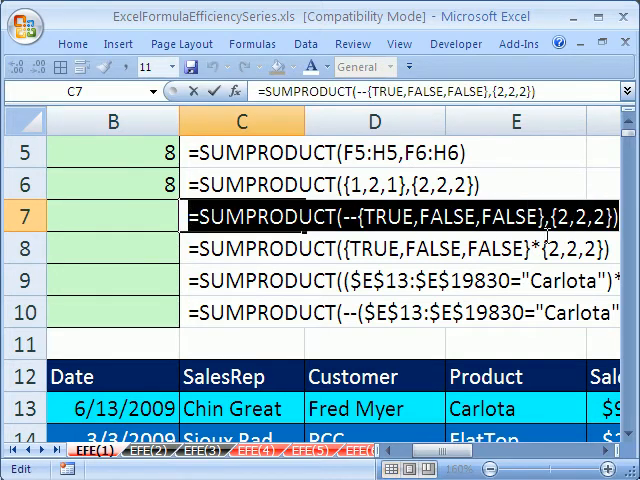
{"action": "left_click", "coordinate": [112, 215]}
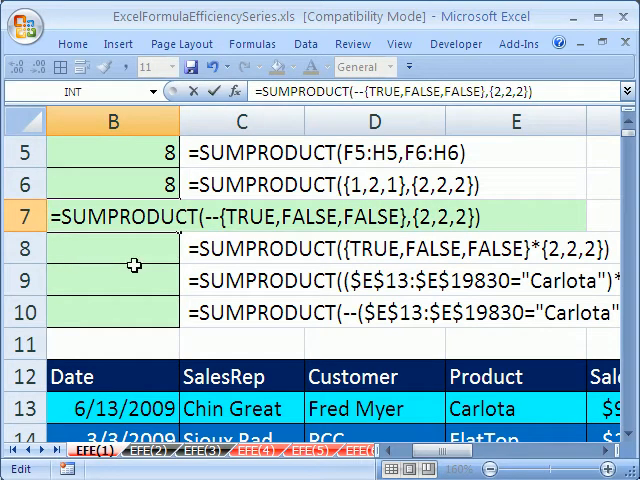
{"action": "mouse_move", "coordinate": [180, 217]}
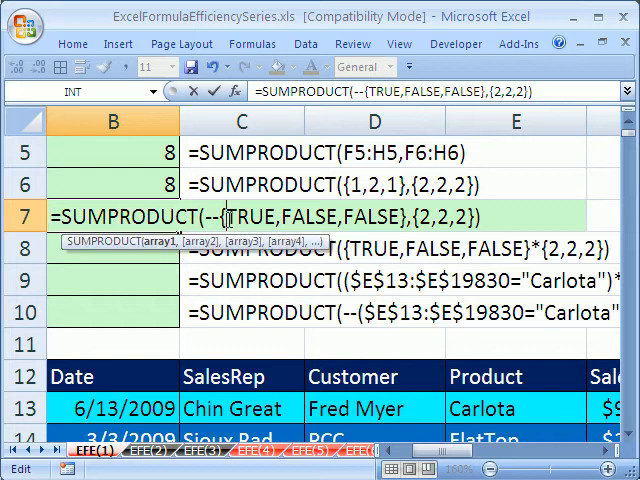
{"action": "mouse_move", "coordinate": [367, 216]}
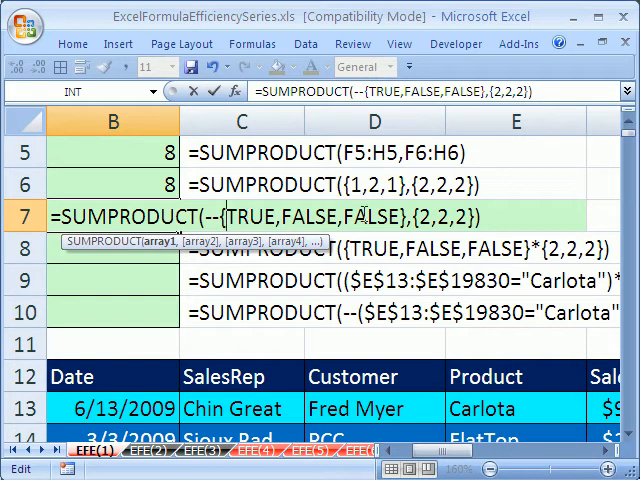
{"action": "mouse_move", "coordinate": [290, 240]}
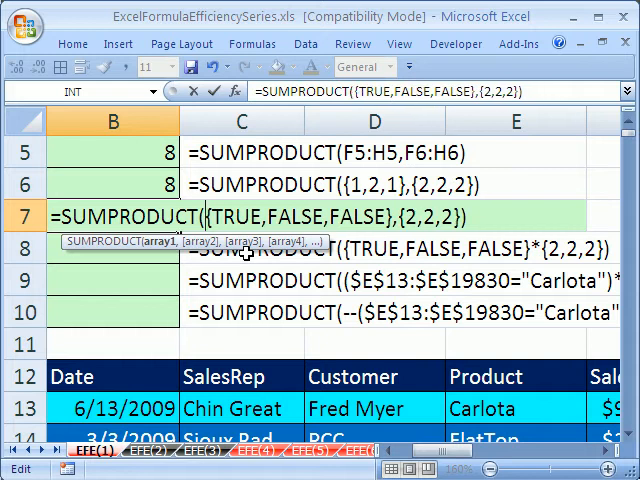
{"action": "key", "text": "Enter"}
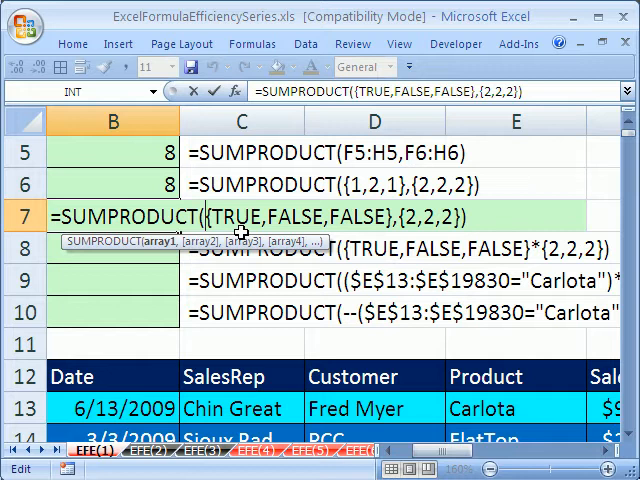
{"action": "type", "text": "1*"}
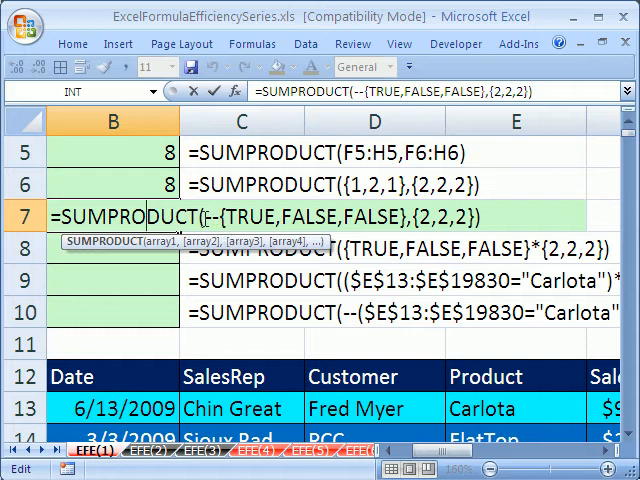
Step: Confirm B7 and enter the multiply-version TRUE/FALSE SUMPRODUCT in B8, both returning 2
{"action": "left_click", "coordinate": [240, 248]}
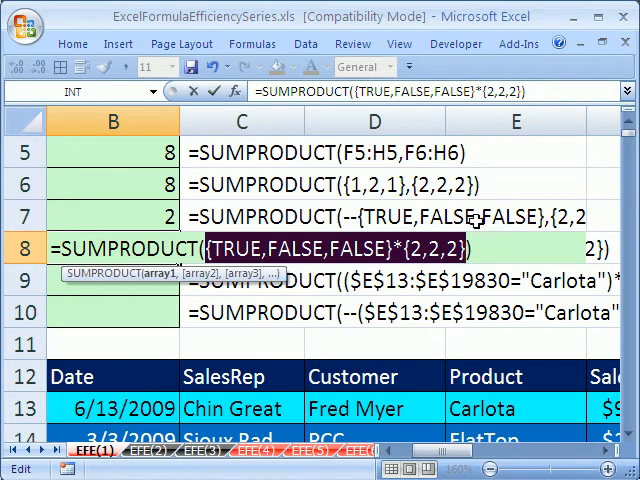
{"action": "key", "text": "Enter"}
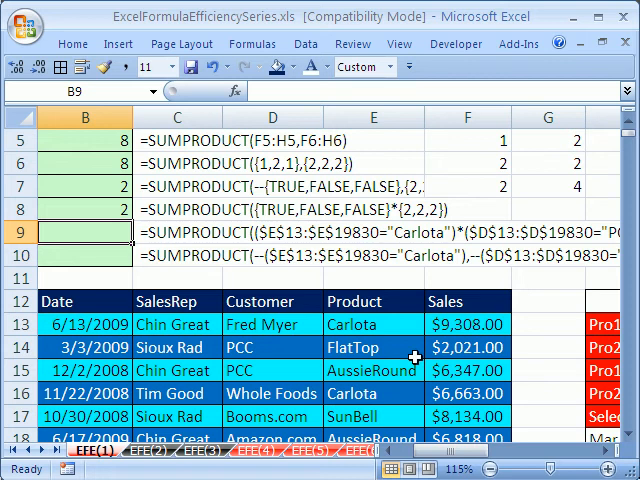
Step: Enter Carlota/PCC sales SUMPRODUCTs in B9 (multiply) and B10 (double negative), both 269,355
{"action": "type", "text": "="}
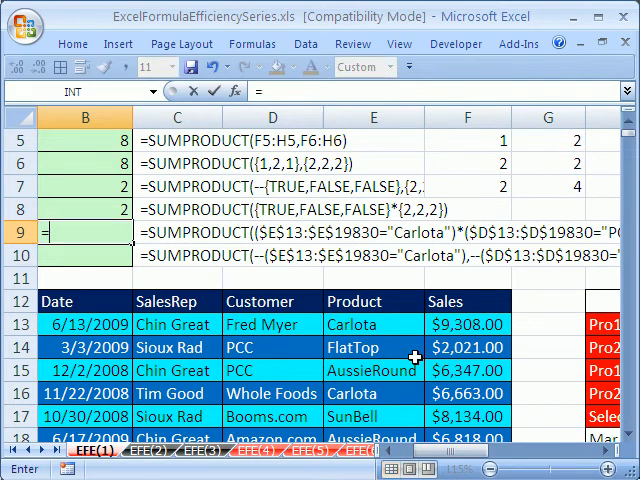
{"action": "type", "text": "SUMPRODUCT("}
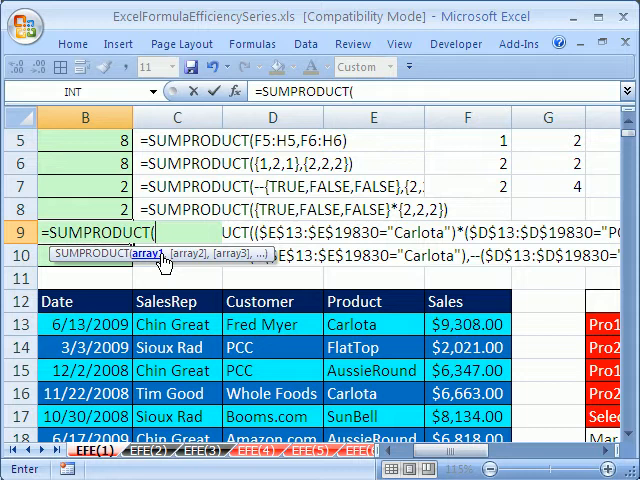
{"action": "type", "text": "($E$13:$E$2500"}
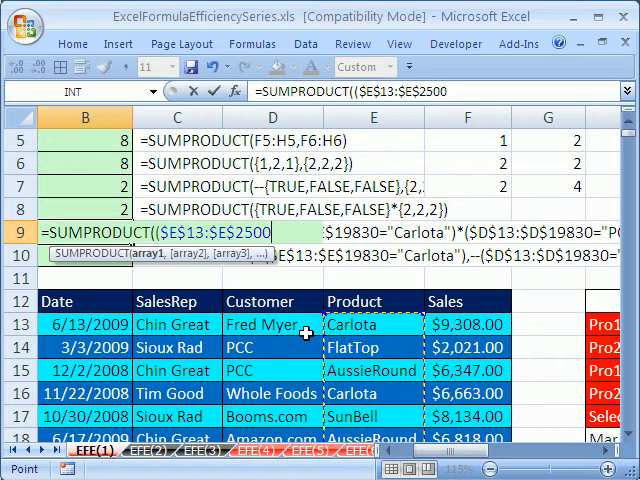
{"action": "type", "text": "="}
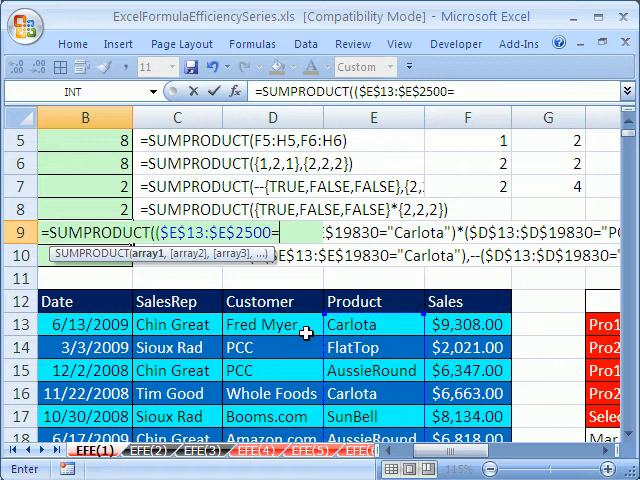
{"action": "type", "text": "\"Carlota"}
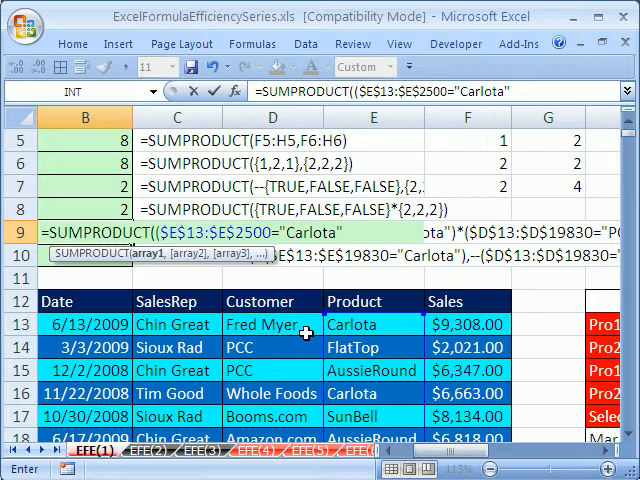
{"action": "type", "text": "*("}
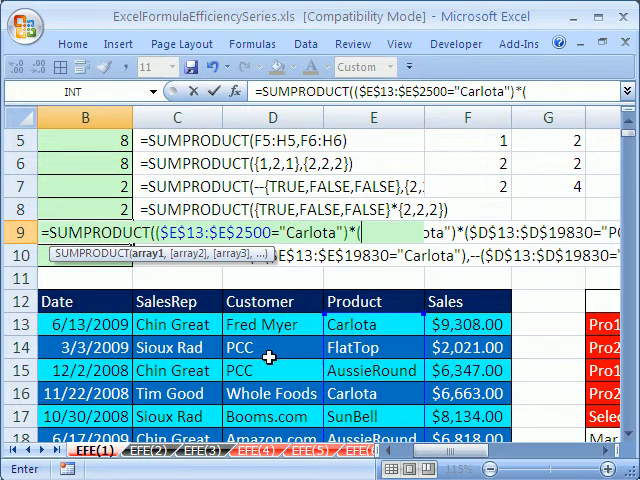
{"action": "left_click", "coordinate": [270, 324]}
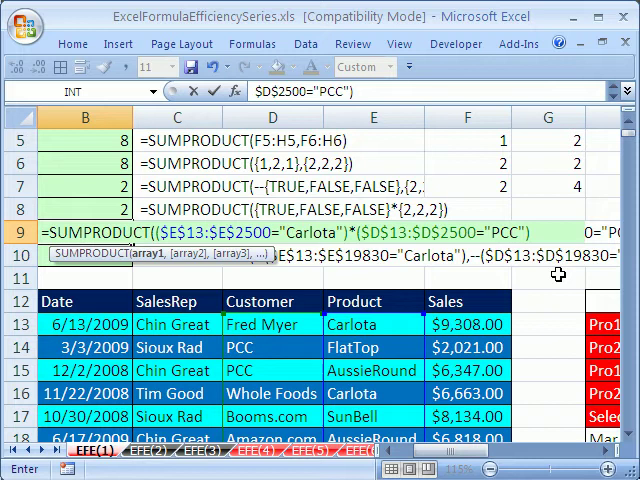
{"action": "type", "text": "*"}
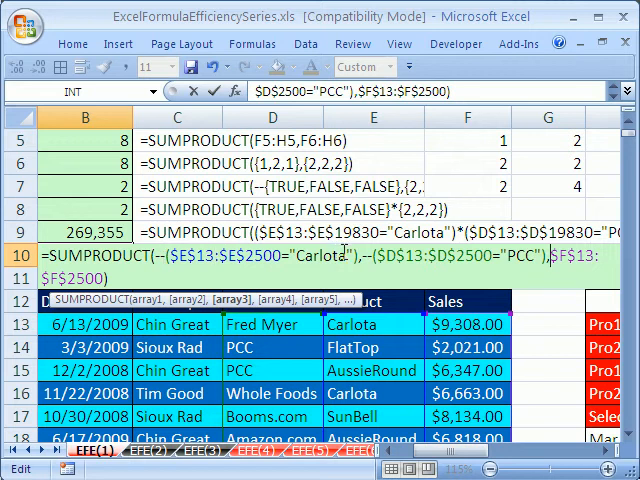
{"action": "key", "text": "Enter"}
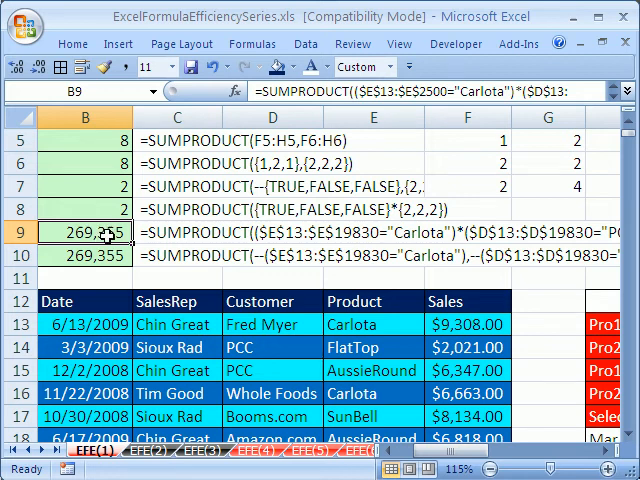
{"action": "mouse_move", "coordinate": [85, 231]}
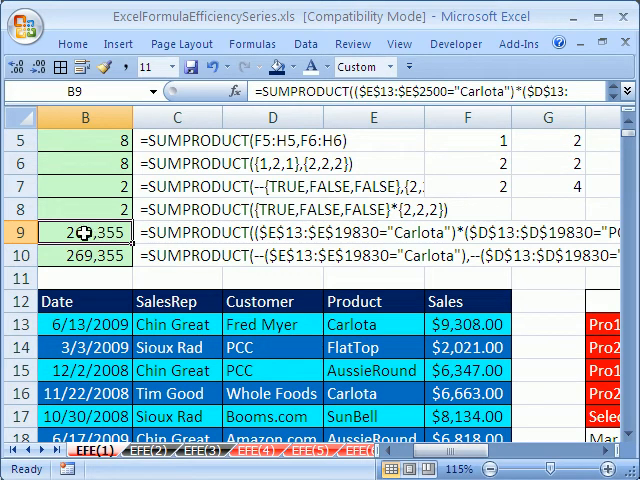
{"action": "left_click", "coordinate": [252, 43]}
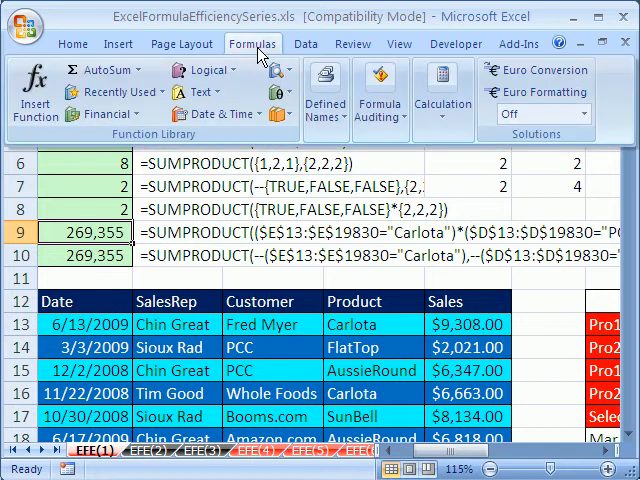
{"action": "left_click", "coordinate": [381, 95]}
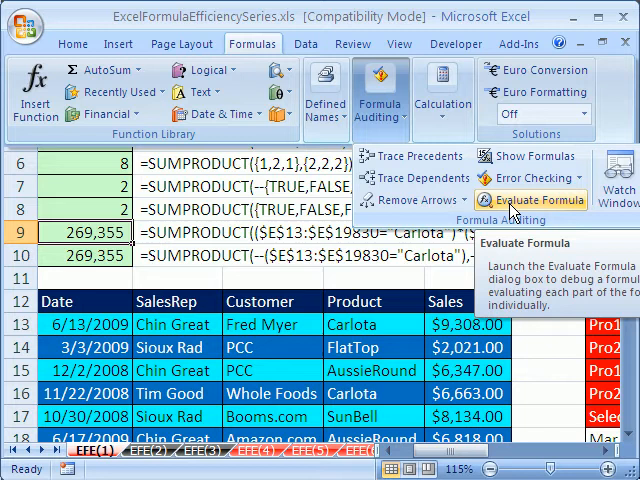
{"action": "left_click", "coordinate": [539, 200]}
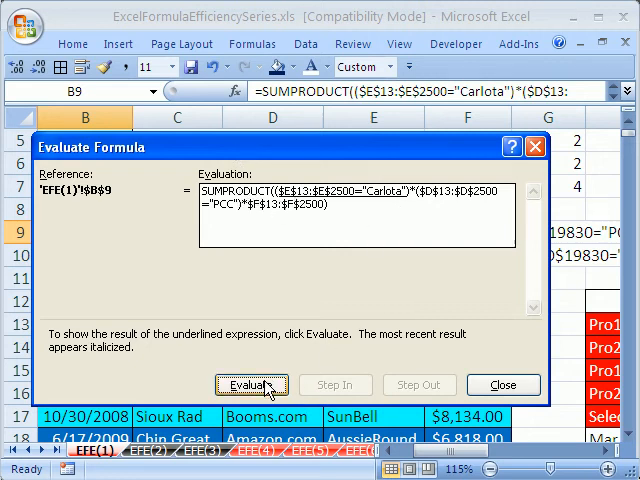
{"action": "mouse_move", "coordinate": [270, 397]}
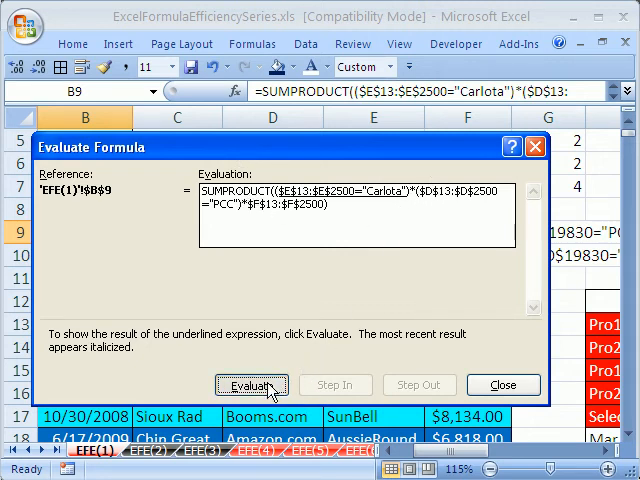
{"action": "left_click", "coordinate": [249, 385]}
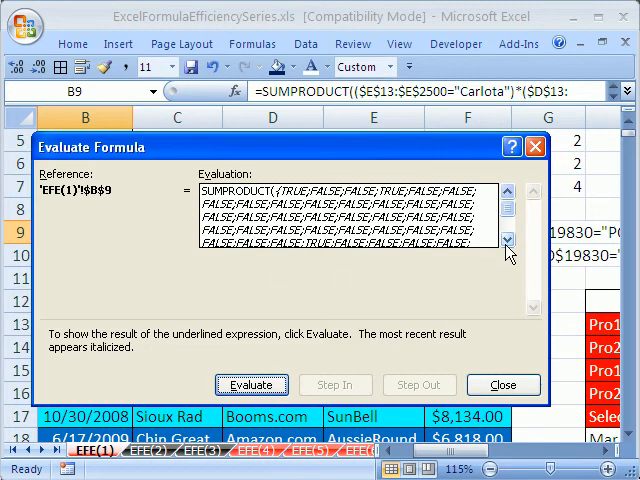
{"action": "left_click", "coordinate": [505, 237]}
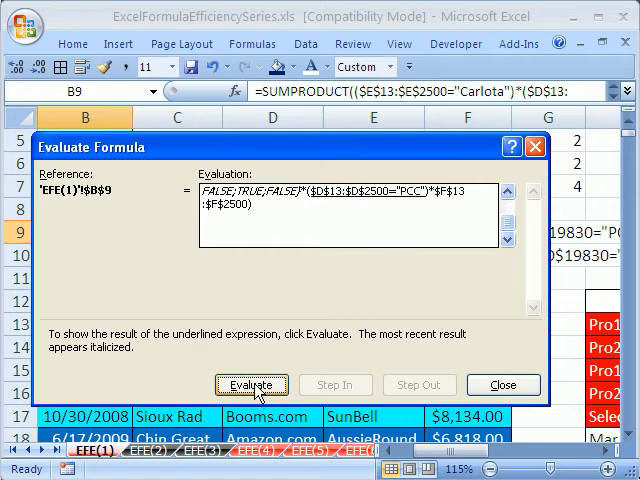
{"action": "left_click", "coordinate": [239, 384]}
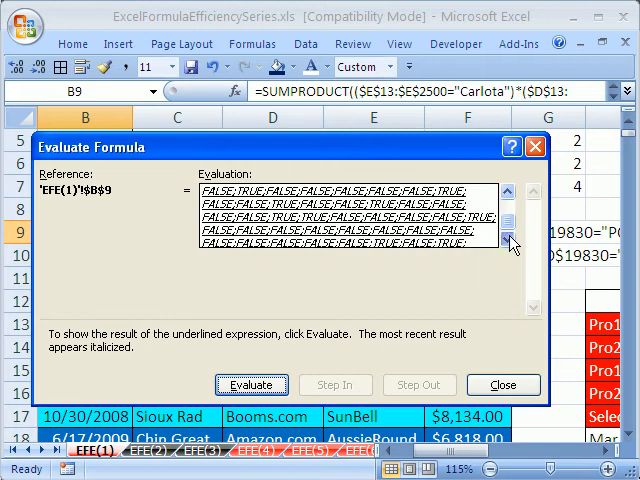
{"action": "left_click", "coordinate": [251, 385]}
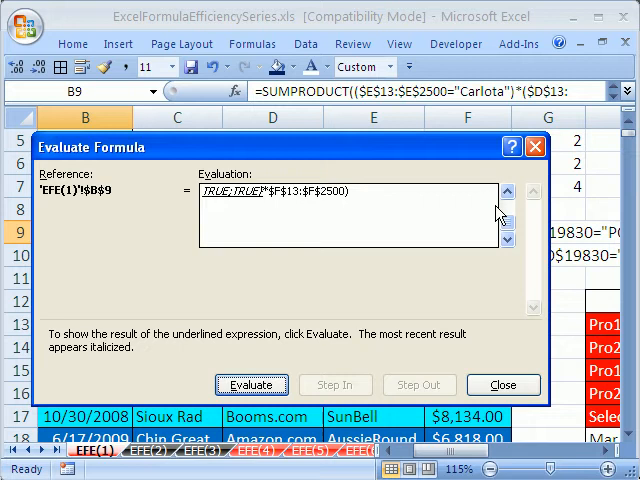
{"action": "left_click", "coordinate": [251, 385]}
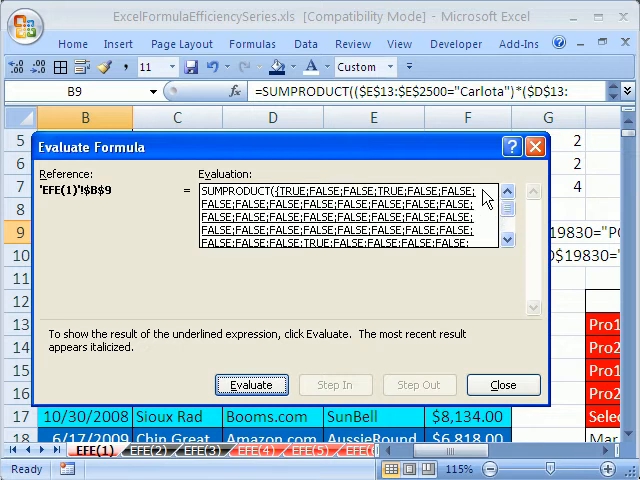
{"action": "left_click", "coordinate": [252, 385]}
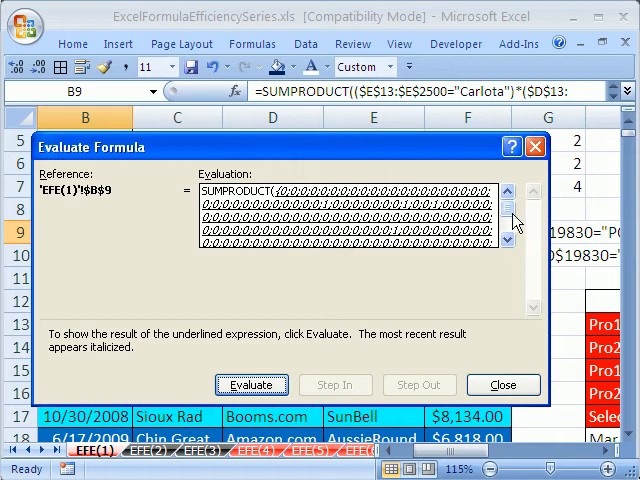
{"action": "left_click", "coordinate": [240, 384]}
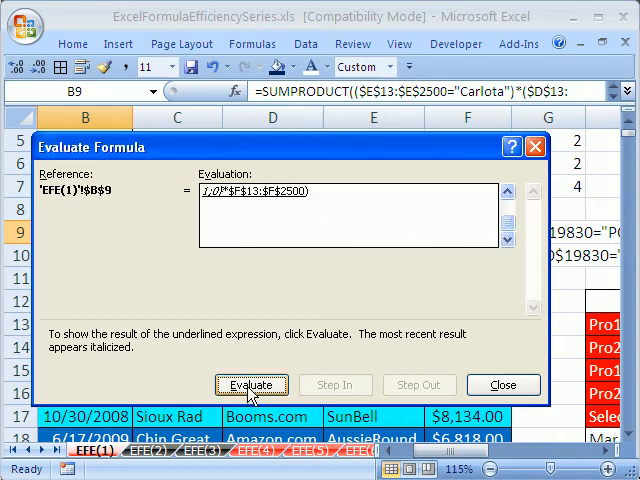
{"action": "left_click", "coordinate": [251, 385]}
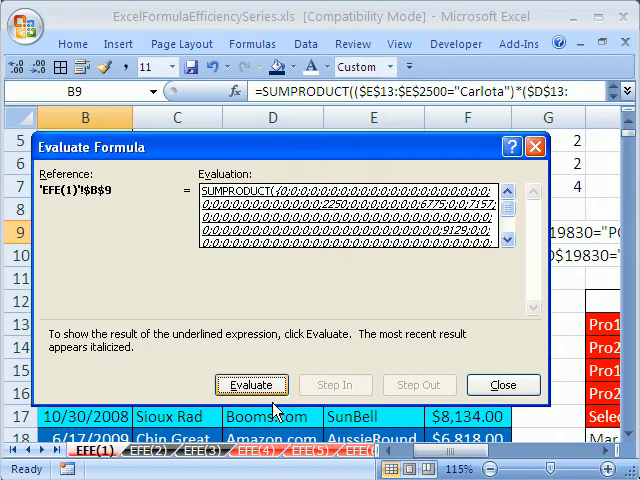
{"action": "left_click", "coordinate": [503, 385]}
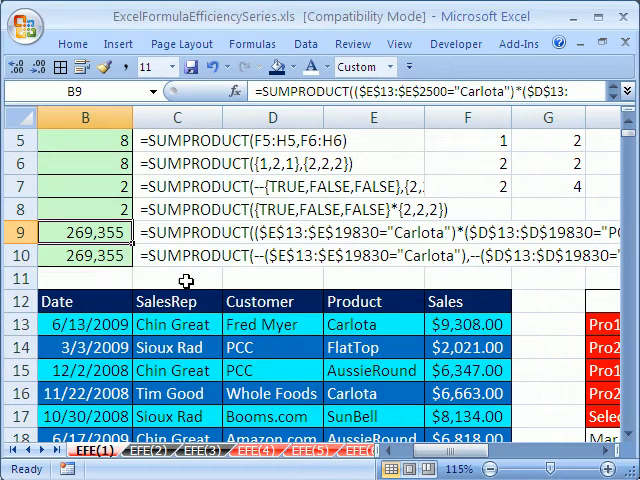
{"action": "left_click", "coordinate": [84, 255]}
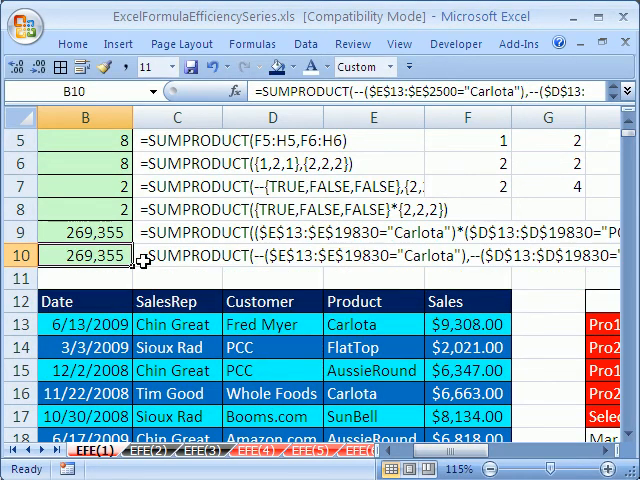
{"action": "key", "text": "alt"}
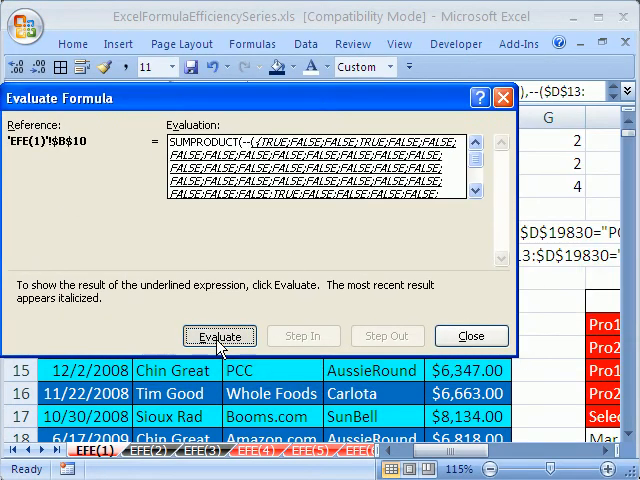
{"action": "left_click", "coordinate": [219, 335]}
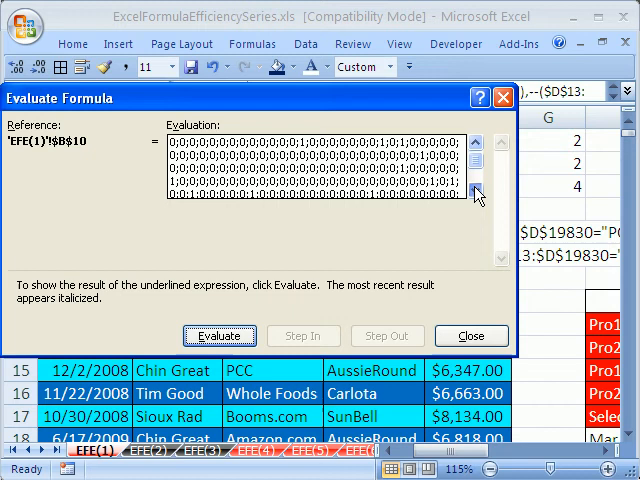
{"action": "left_click", "coordinate": [234, 335]}
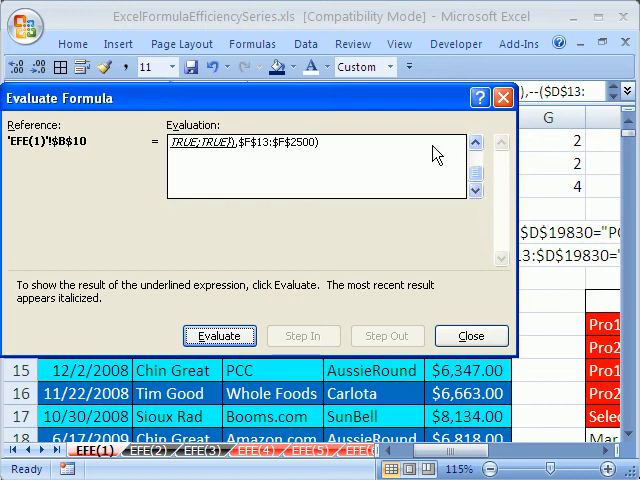
{"action": "left_click", "coordinate": [219, 335]}
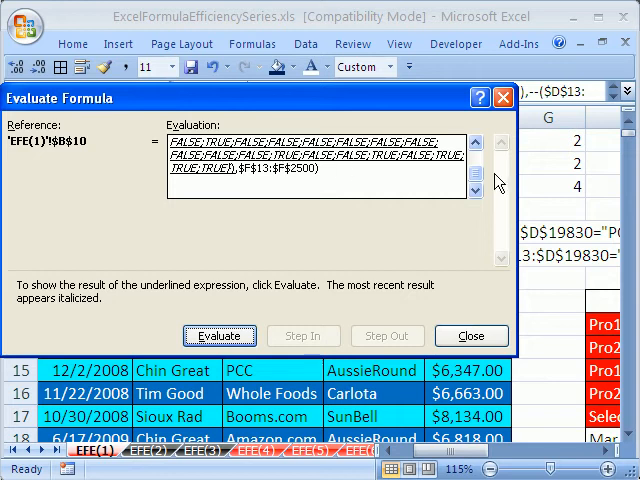
{"action": "left_click", "coordinate": [219, 335]}
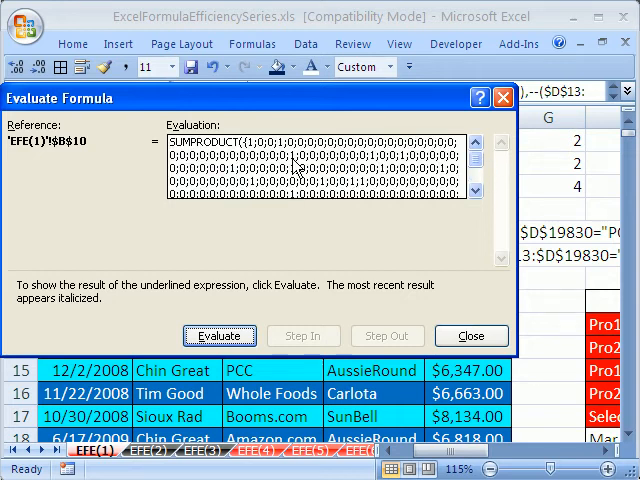
{"action": "mouse_move", "coordinate": [533, 183]}
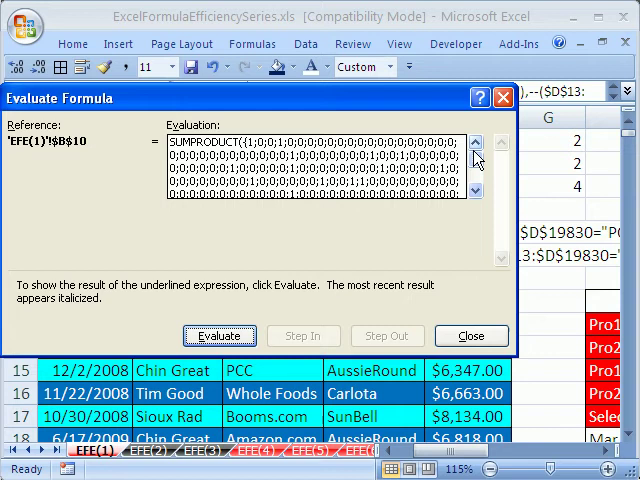
{"action": "left_click", "coordinate": [219, 335]}
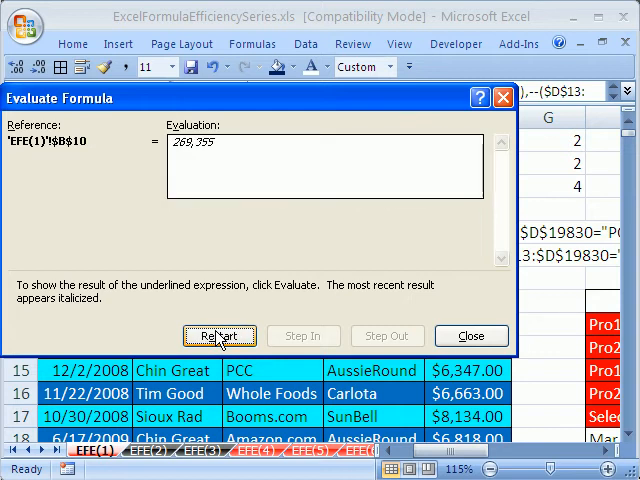
{"action": "left_click", "coordinate": [471, 335]}
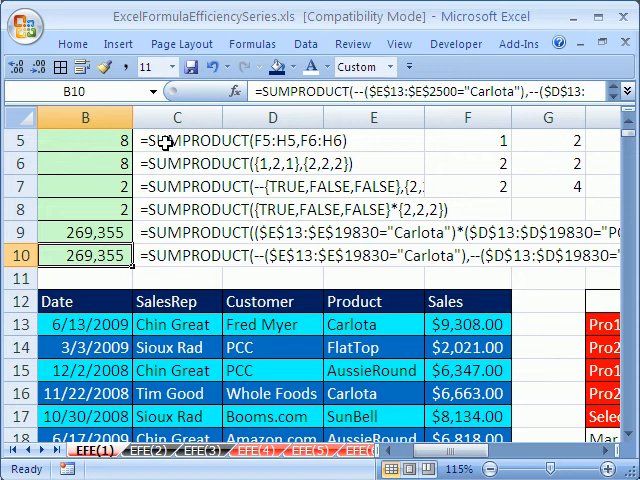
{"action": "mouse_move", "coordinate": [160, 256]}
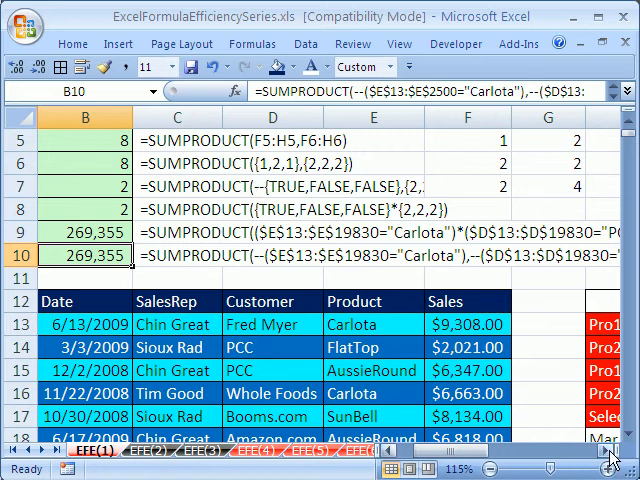
Step: Scroll right and down to show the Jan–Apr Pro1/Pro2 table and rows 21–22
{"action": "scroll", "scroll_direction": "right", "scroll_amount": 3}
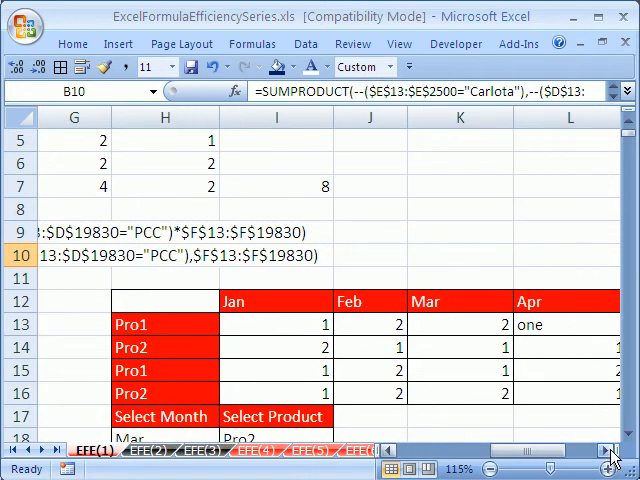
{"action": "scroll", "scroll_direction": "down", "scroll_amount": 3}
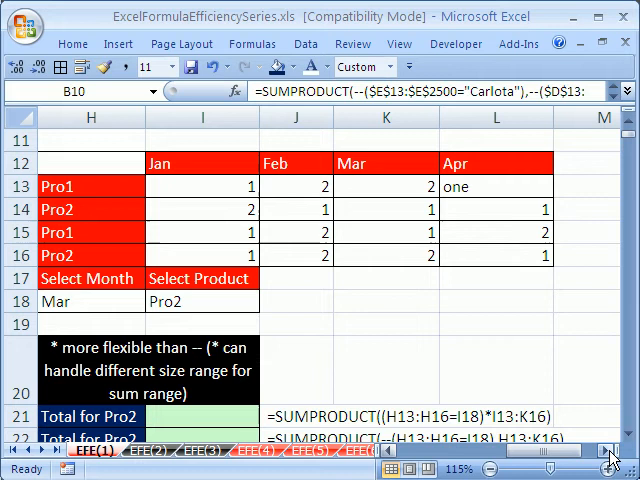
{"action": "scroll", "scroll_direction": "down", "scroll_amount": 3}
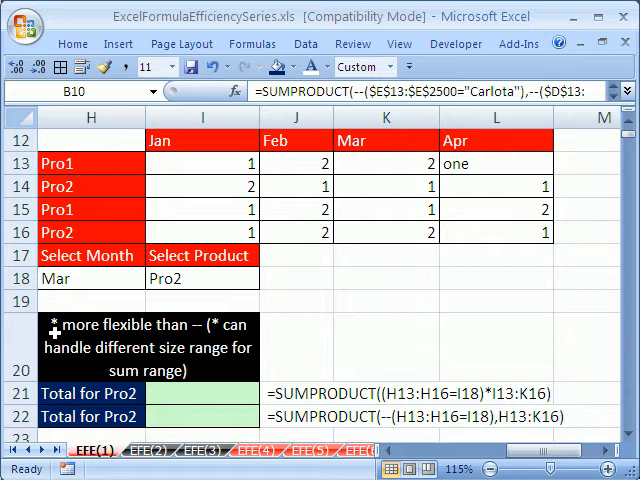
{"action": "mouse_move", "coordinate": [190, 328]}
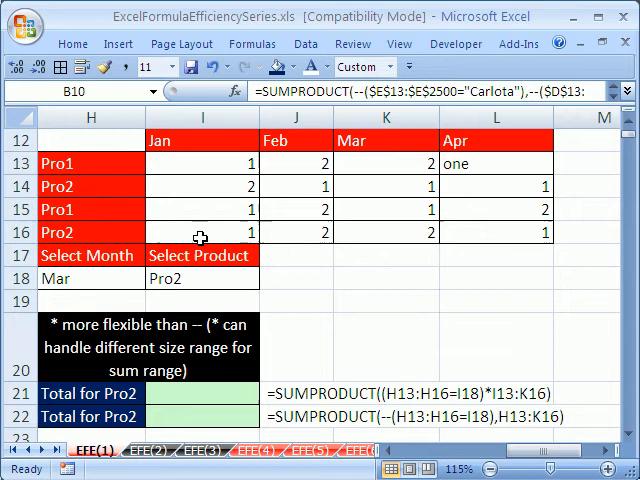
Step: Correct I21 to =SUMPRODUCT((H13:H16=I18)*I13:K16), turning #VALUE! into 9
{"action": "left_click", "coordinate": [190, 395]}
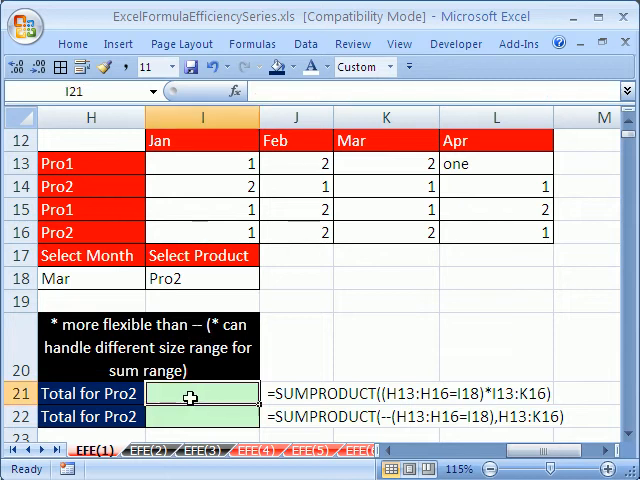
{"action": "type", "text": "=sump"}
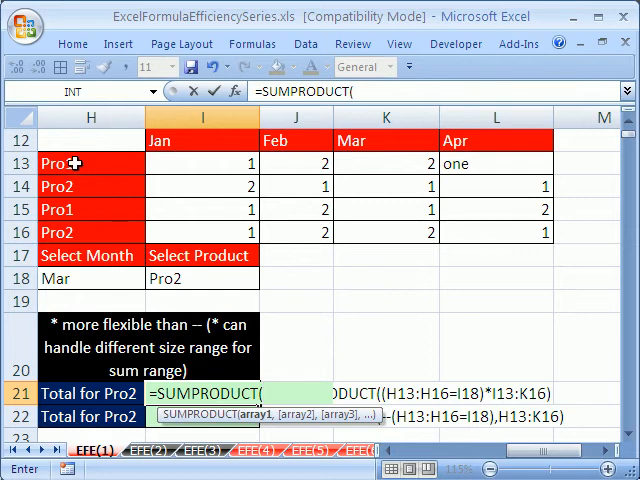
{"action": "left_click_drag", "start_coordinate": [91, 163], "coordinate": [91, 232]}
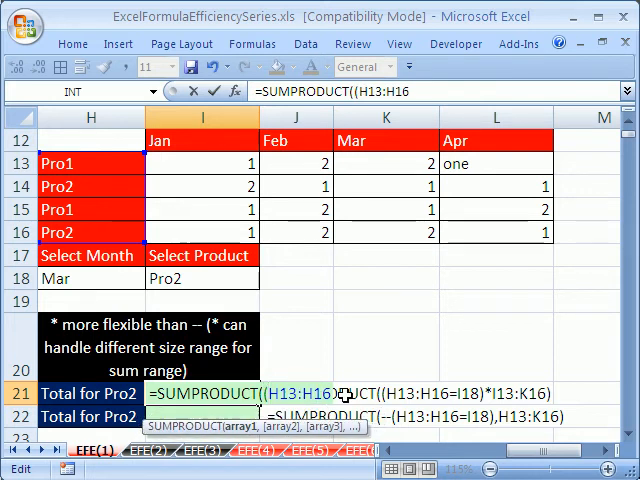
{"action": "mouse_move", "coordinate": [332, 422]}
{"action": "type", "text": "=I18)*"}
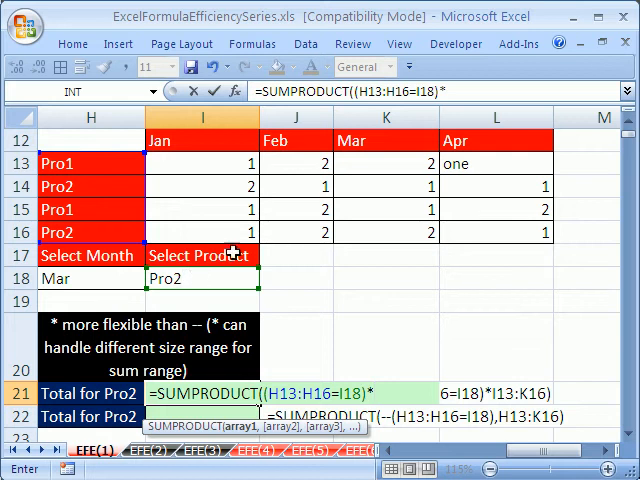
{"action": "left_click_drag", "start_coordinate": [202, 163], "coordinate": [548, 237]}
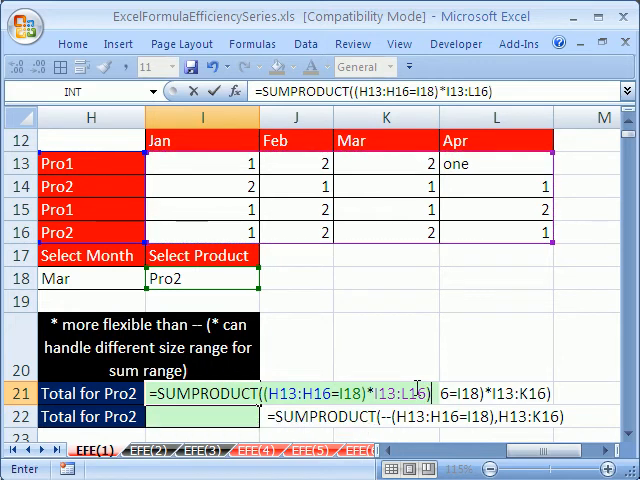
{"action": "mouse_move", "coordinate": [281, 240]}
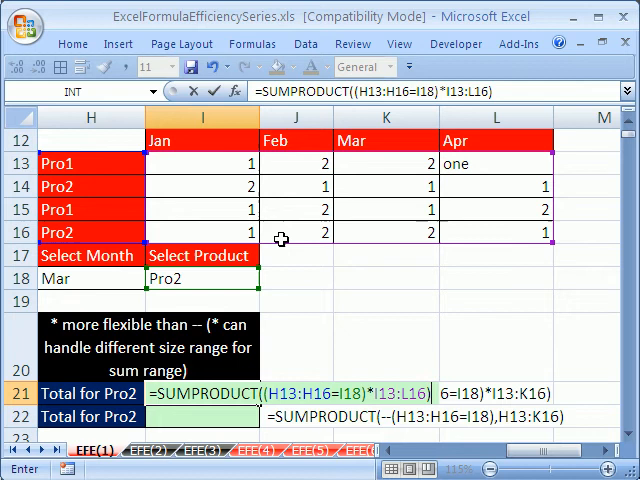
{"action": "mouse_move", "coordinate": [265, 163]}
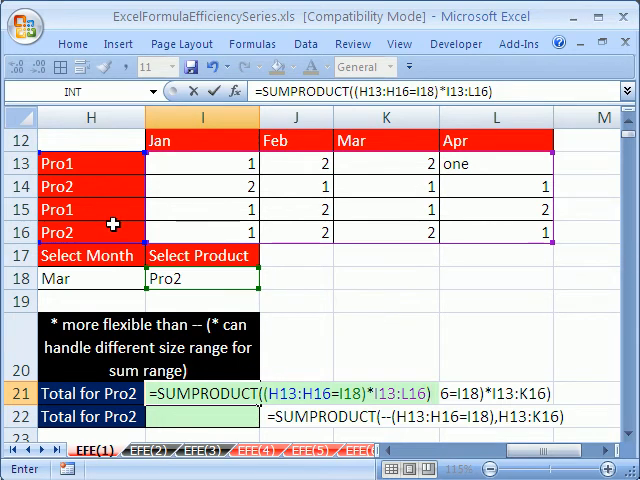
{"action": "mouse_move", "coordinate": [318, 383]}
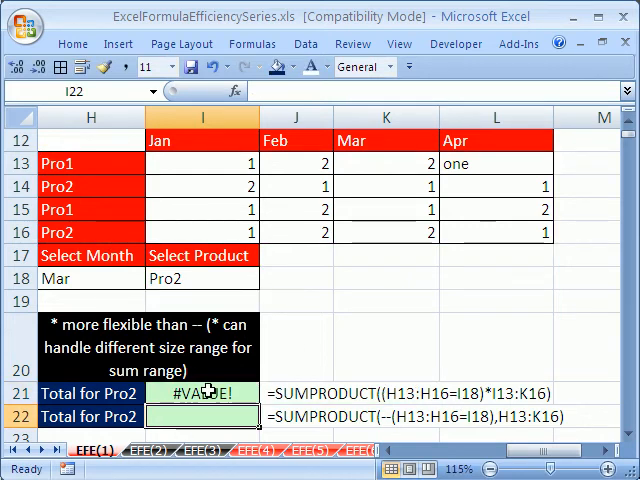
{"action": "double_click", "coordinate": [200, 390]}
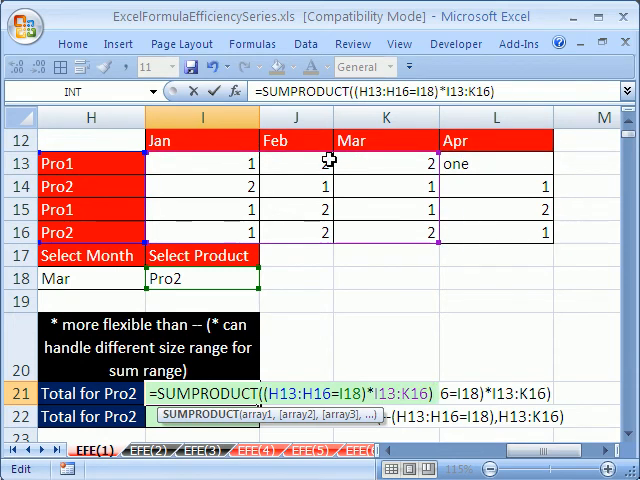
{"action": "key", "text": "Enter"}
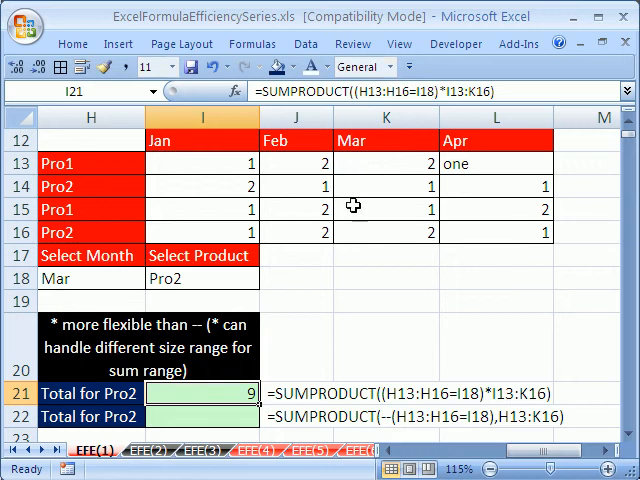
{"action": "left_click", "coordinate": [200, 416]}
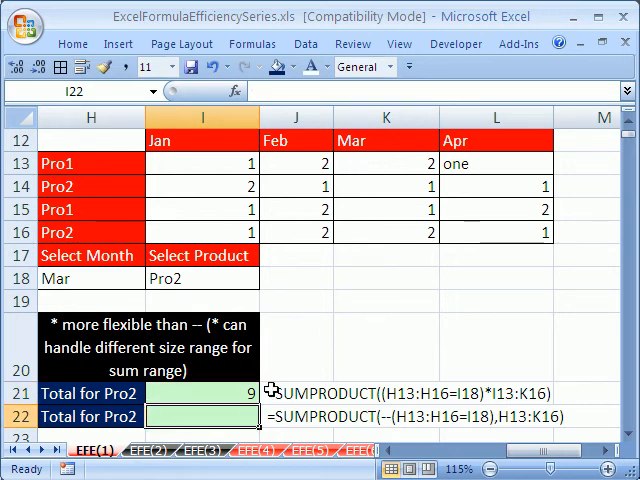
Step: Enter =SUMPRODUCT(--(H13:H16=I18),I13:K16) in I22, which returns #VALUE!
{"action": "type", "text": "=sum"}
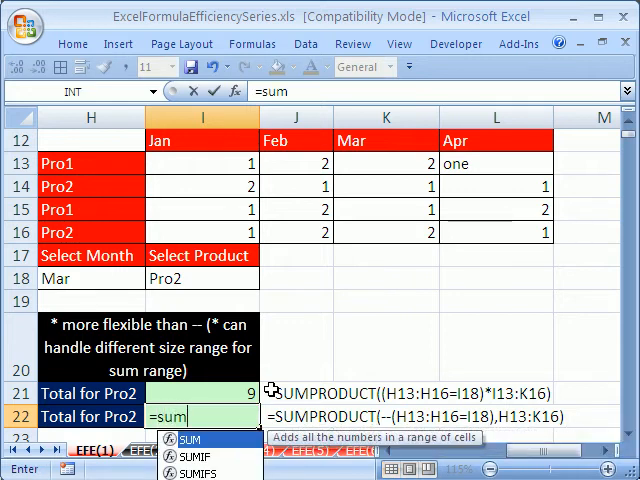
{"action": "type", "text": "SUMPRODUCT("}
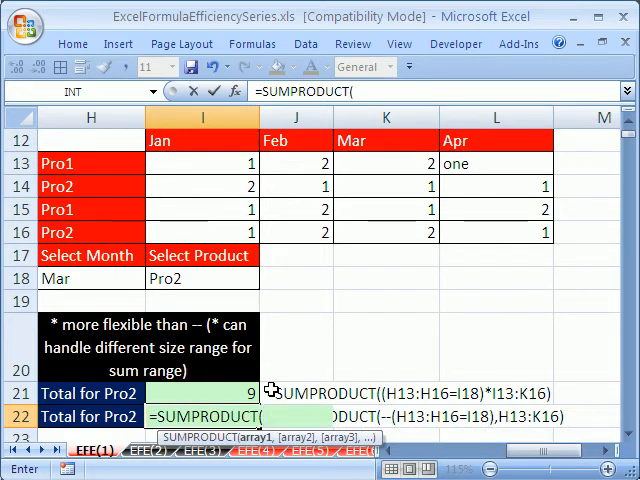
{"action": "type", "text": "--(H13:H16"}
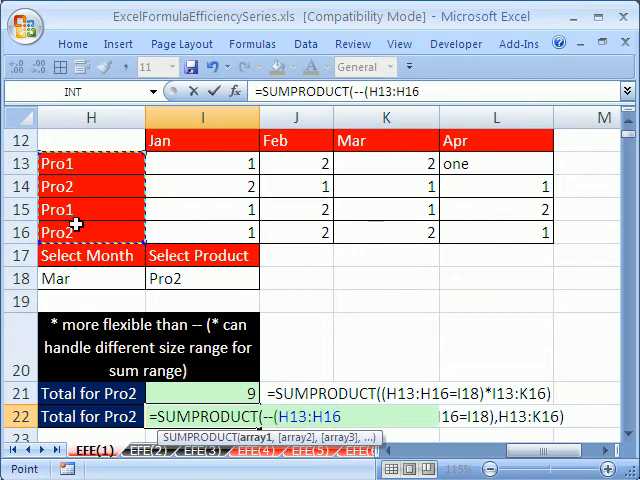
{"action": "left_click", "coordinate": [200, 278]}
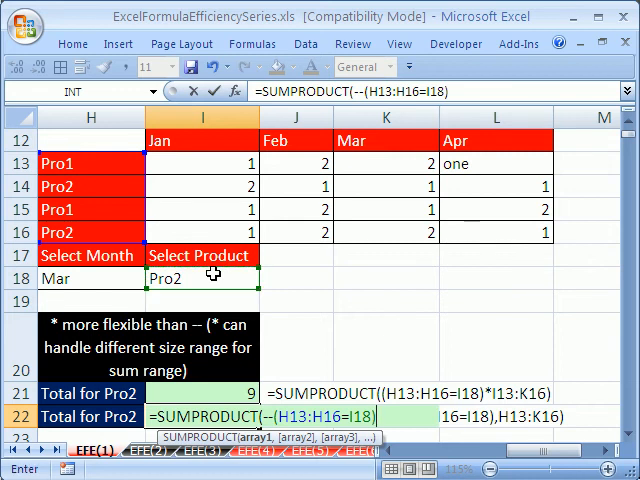
{"action": "type", "text": ",I13:K16"}
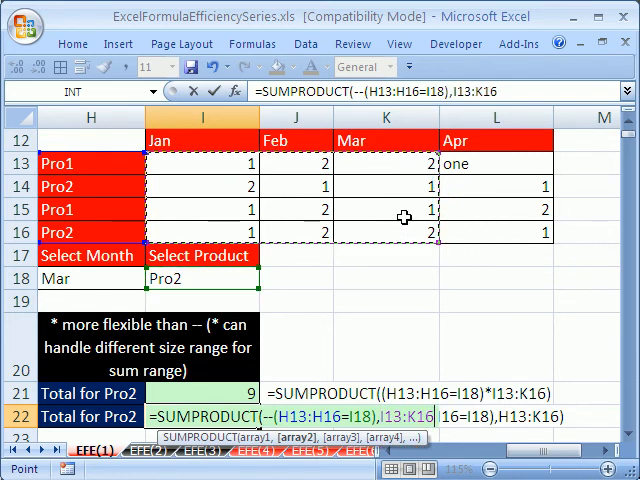
{"action": "key", "text": "Enter"}
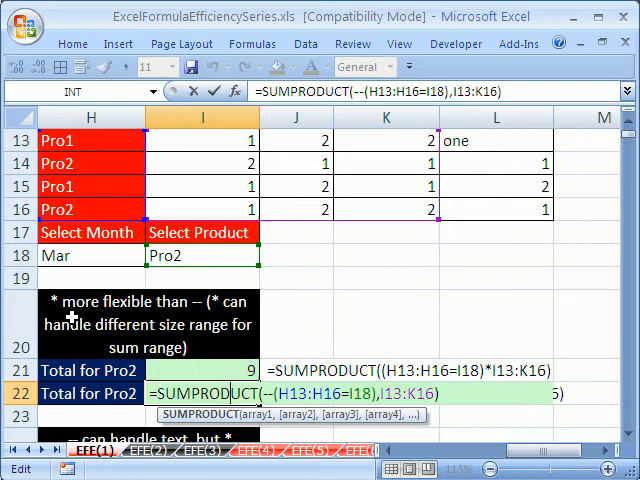
{"action": "mouse_move", "coordinate": [70, 305]}
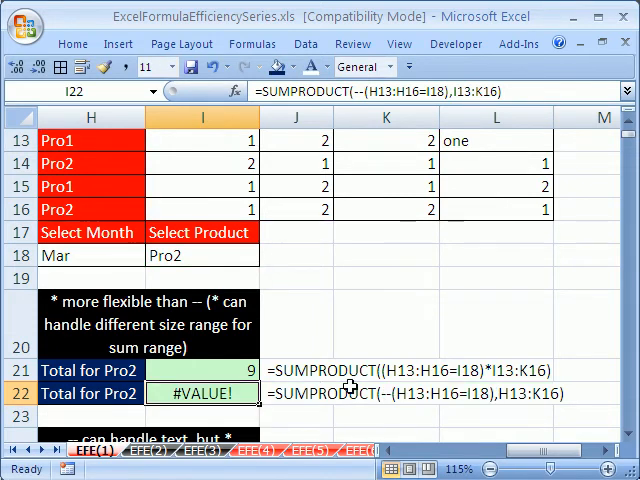
{"action": "scroll", "scroll_direction": "down", "scroll_amount": 3}
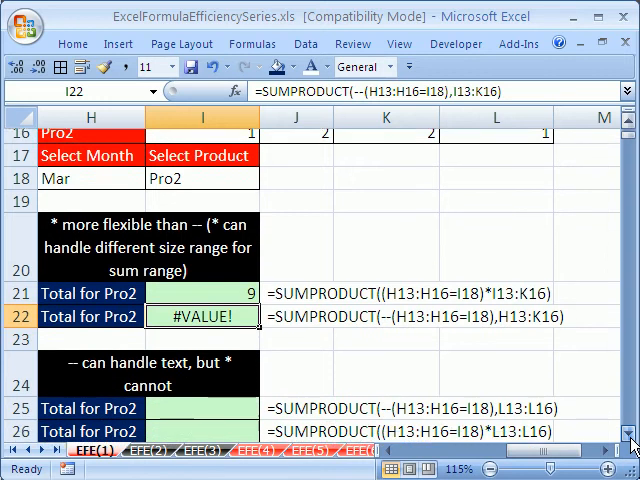
Step: Hide rows 19–23, inspect the text 'one' in L13, and select I25
{"action": "scroll", "scroll_direction": "up", "scroll_amount": 3}
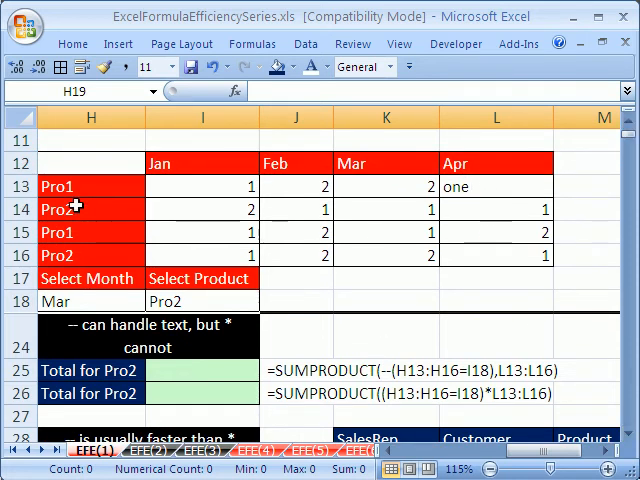
{"action": "mouse_move", "coordinate": [70, 255]}
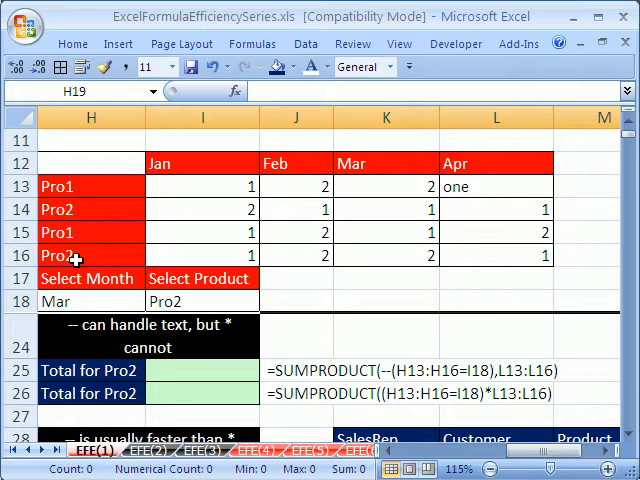
{"action": "left_click", "coordinate": [492, 186]}
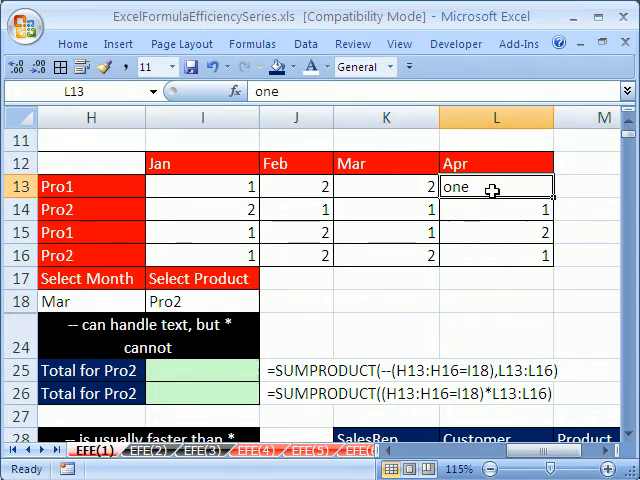
{"action": "mouse_move", "coordinate": [525, 214]}
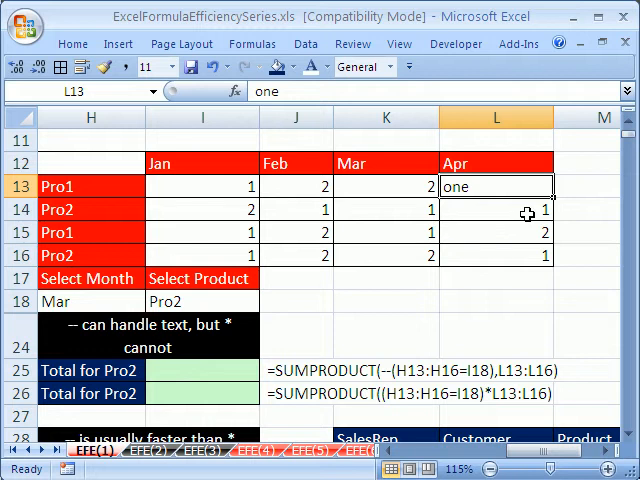
{"action": "mouse_move", "coordinate": [492, 246]}
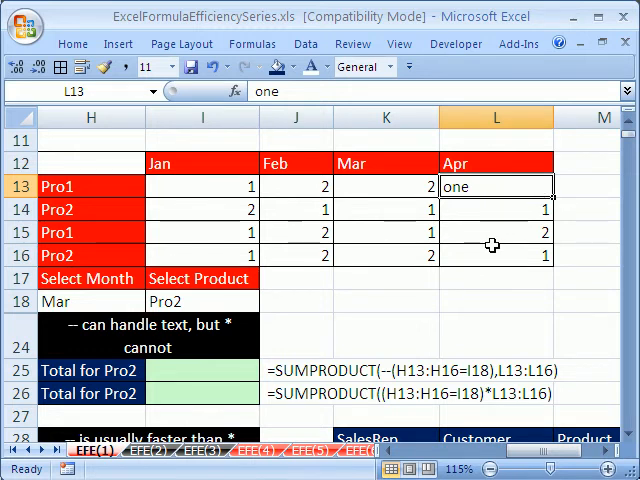
{"action": "mouse_move", "coordinate": [212, 371]}
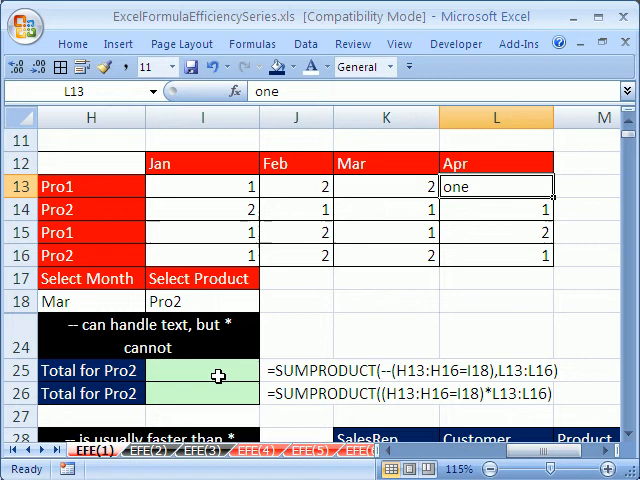
{"action": "left_click", "coordinate": [201, 370]}
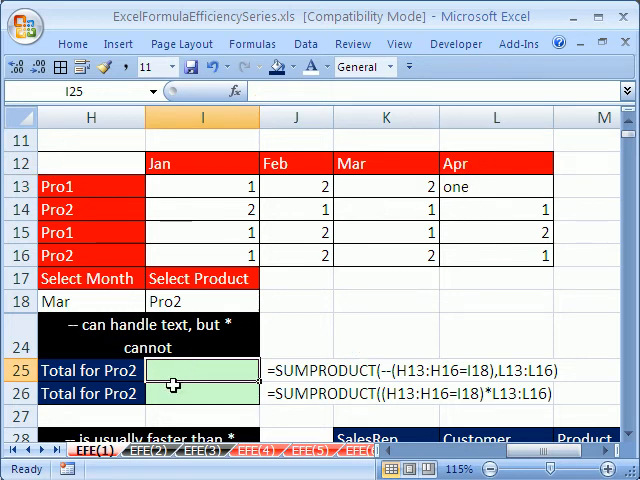
Step: Enter =SUMPRODUCT(--(H13:H16=I18),L13:L16) in I25 to total Pro2 for the month
{"action": "type", "text": "=s"}
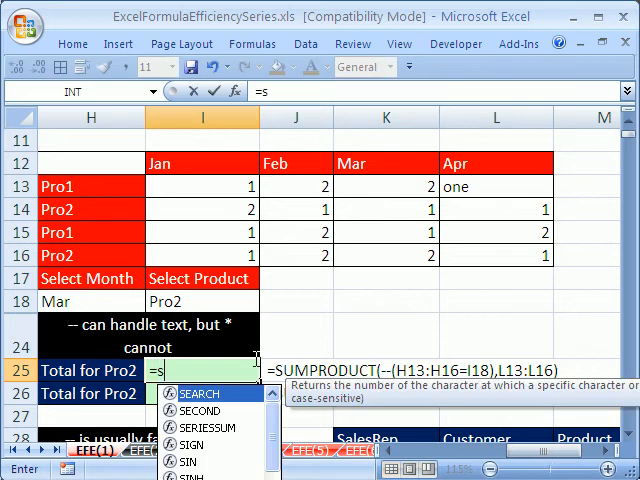
{"action": "type", "text": "SUMPRODUCT("}
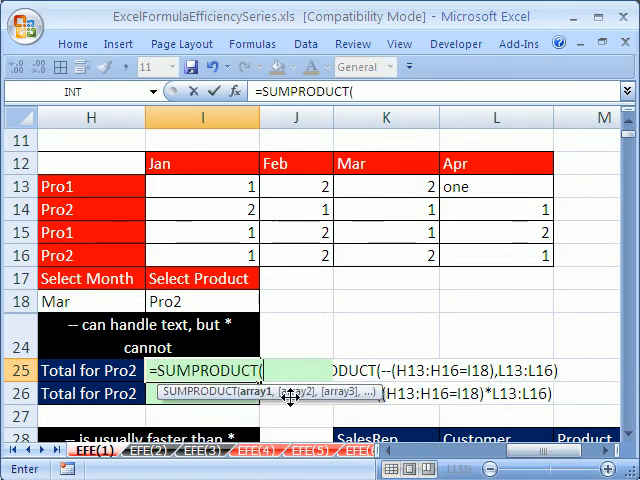
{"action": "type", "text": "-"}
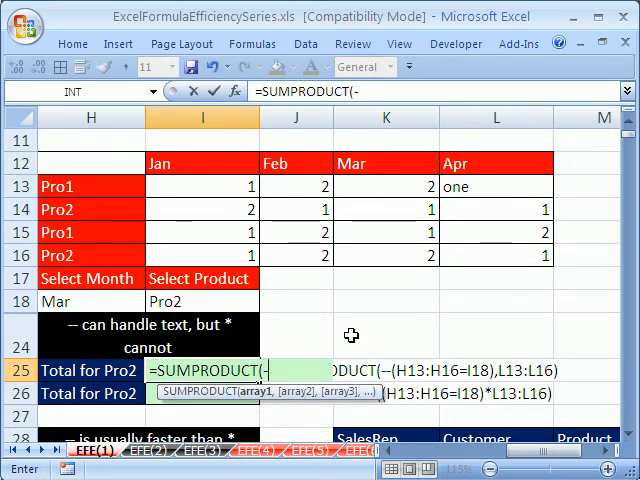
{"action": "type", "text": "-"}
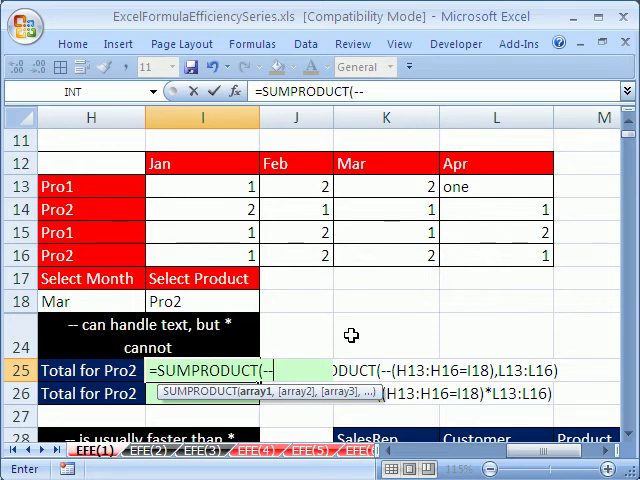
{"action": "type", "text": "(H13:H16=I18"}
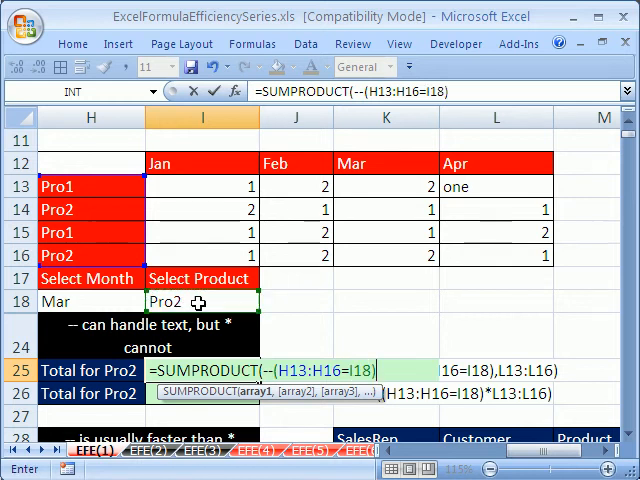
{"action": "type", "text": ","}
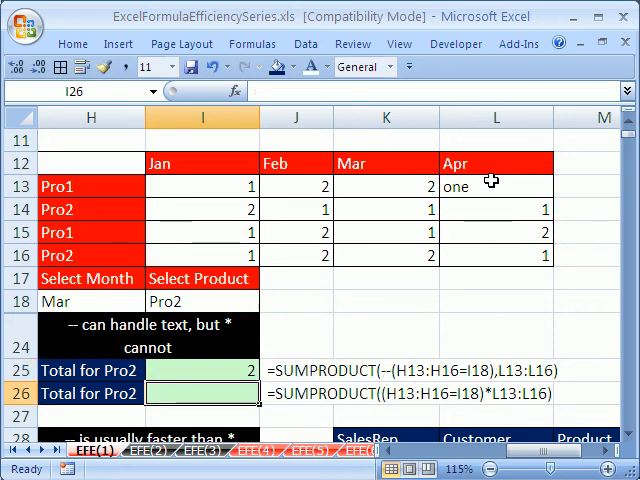
Step: Enter =SUMPRODUCT((H13:H16=I18)*L13:L16) in I26, producing #VALUE! from the text 'one'
{"action": "type", "text": "=s"}
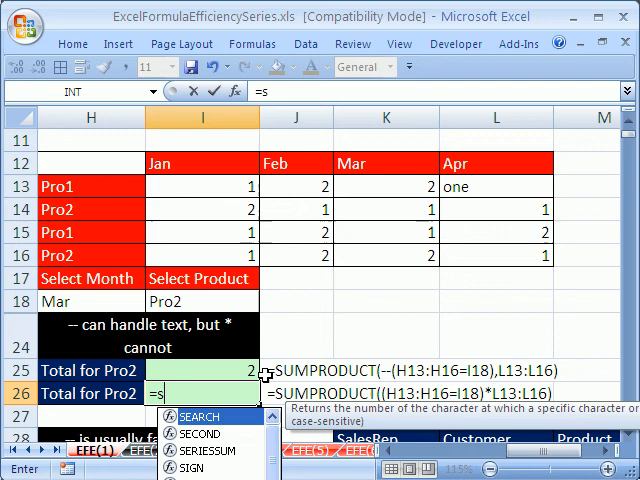
{"action": "type", "text": "SUMPRODUCT("}
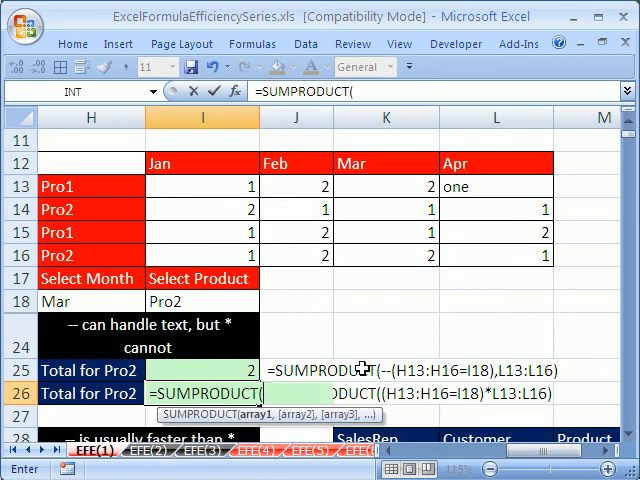
{"action": "type", "text": "(H13:H16=I18)*L13:L16"}
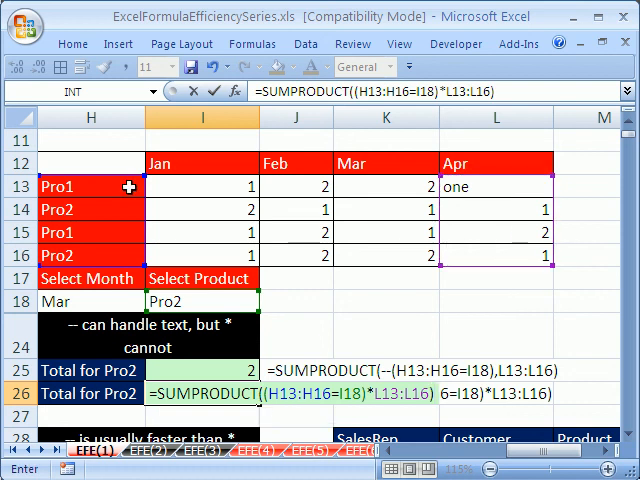
{"action": "mouse_move", "coordinate": [458, 188]}
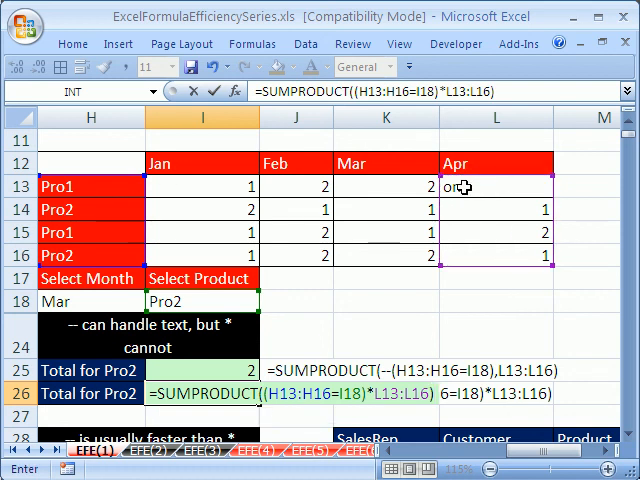
{"action": "type", "text": "one"}
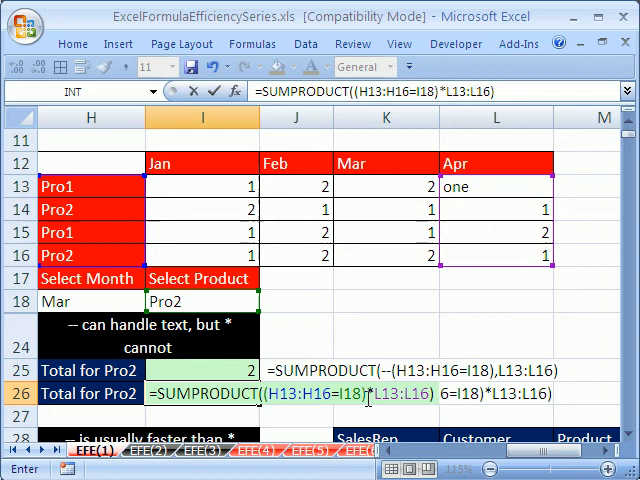
{"action": "key", "text": "Enter"}
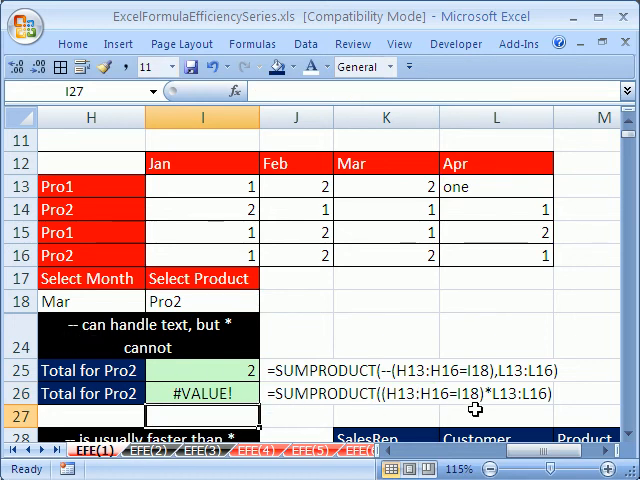
{"action": "scroll", "scroll_direction": "down", "scroll_amount": 3}
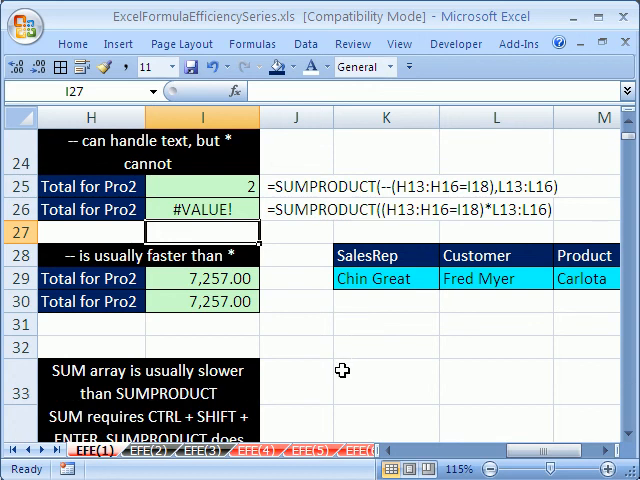
{"action": "mouse_move", "coordinate": [72, 272]}
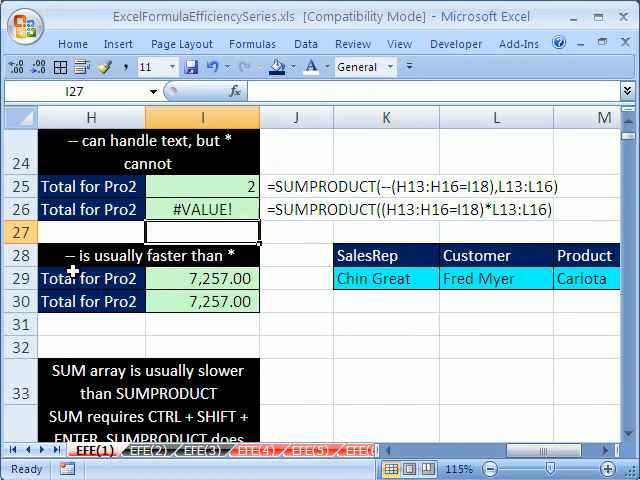
{"action": "mouse_move", "coordinate": [160, 267]}
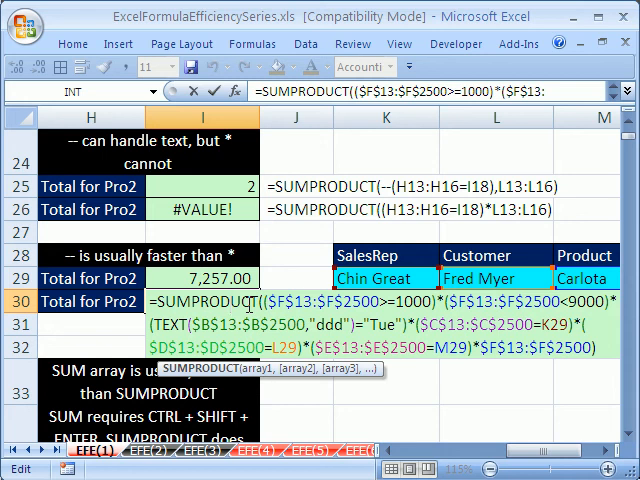
{"action": "key", "text": "Enter"}
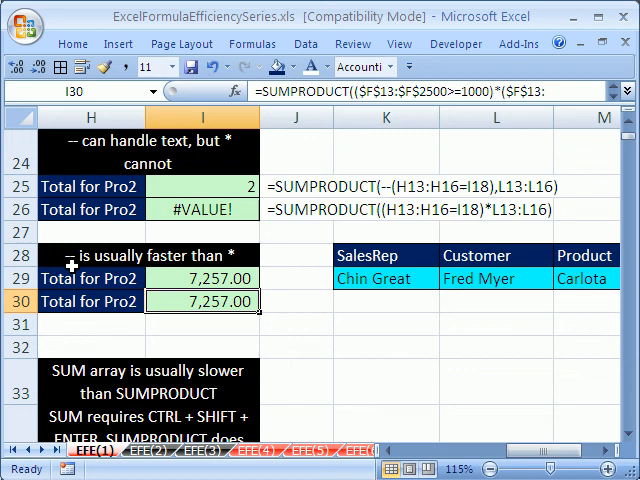
{"action": "mouse_move", "coordinate": [265, 336]}
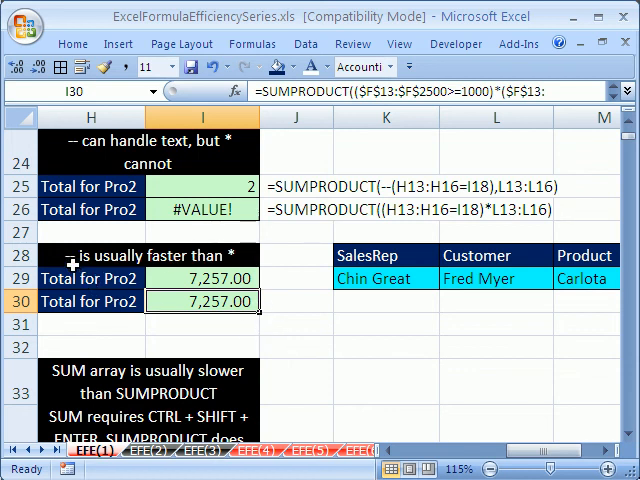
{"action": "scroll", "scroll_direction": "down", "scroll_amount": 3}
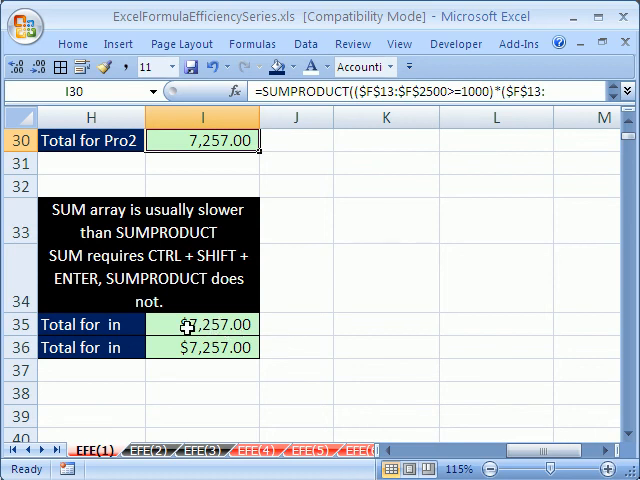
{"action": "double_click", "coordinate": [211, 324]}
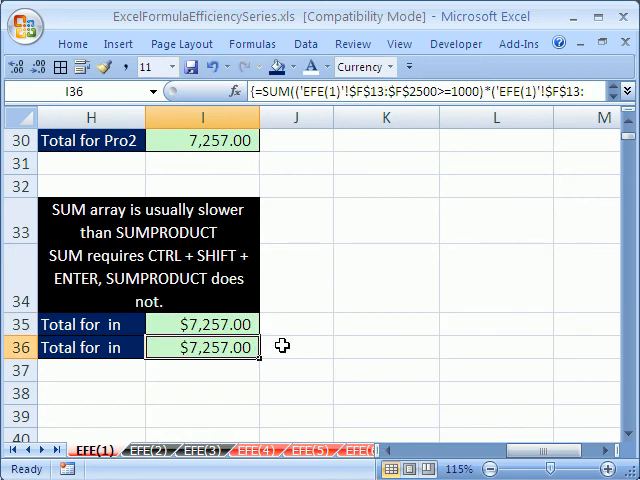
{"action": "double_click", "coordinate": [203, 347]}
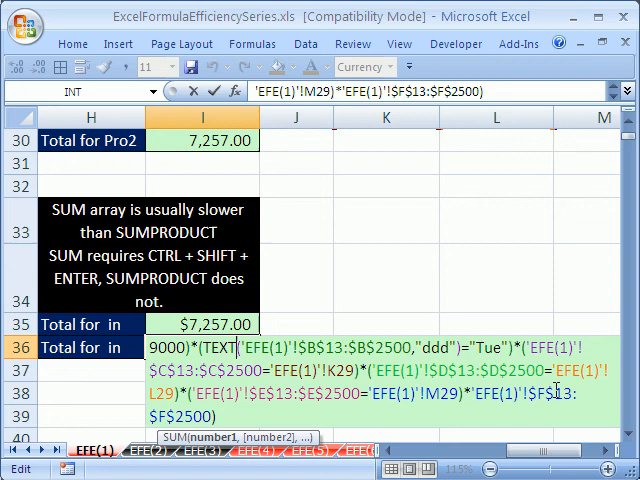
{"action": "scroll", "scroll_direction": "down", "scroll_amount": 3}
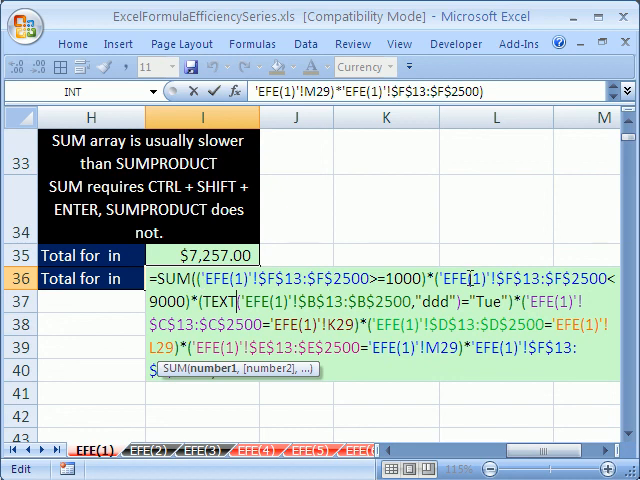
{"action": "mouse_move", "coordinate": [161, 368]}
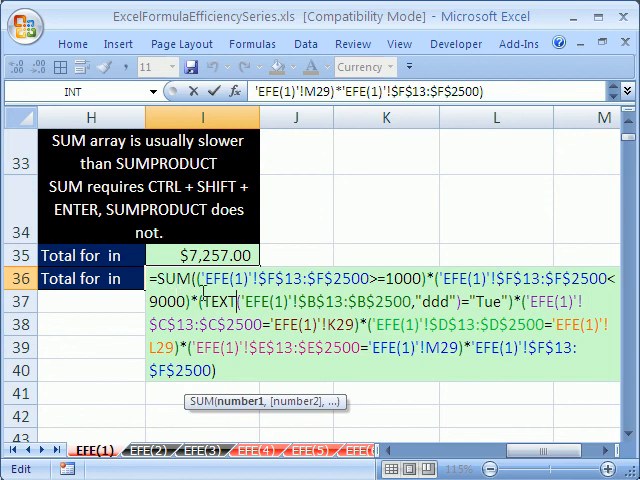
{"action": "key", "text": "Enter"}
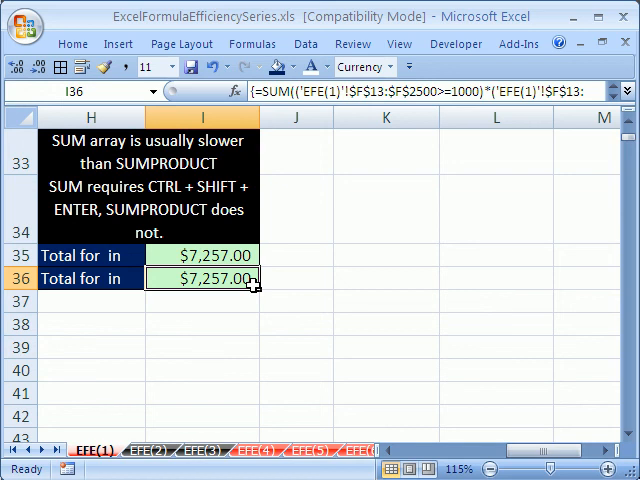
{"action": "left_click", "coordinate": [202, 255]}
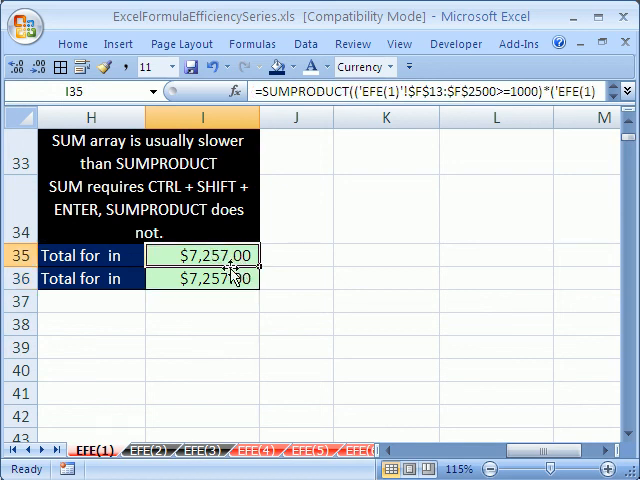
{"action": "double_click", "coordinate": [203, 255]}
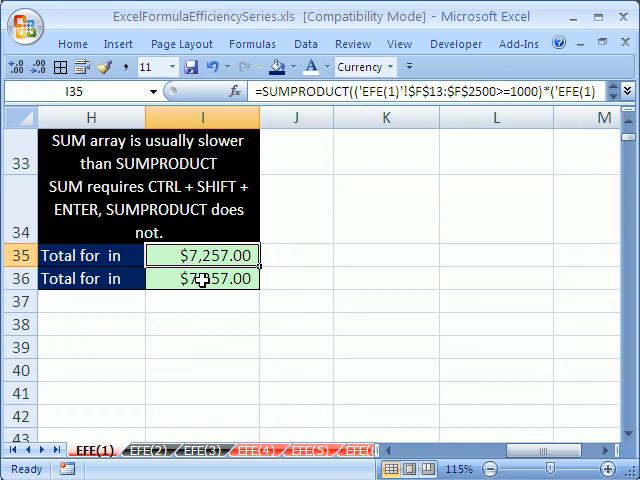
{"action": "double_click", "coordinate": [202, 278]}
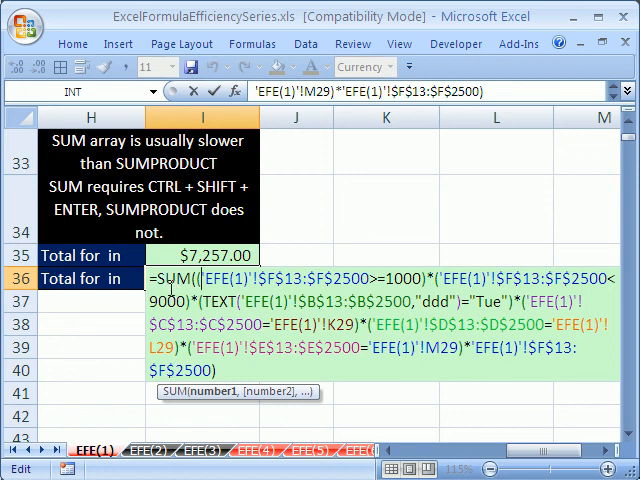
{"action": "key", "text": "Ctrl+Shift+Enter"}
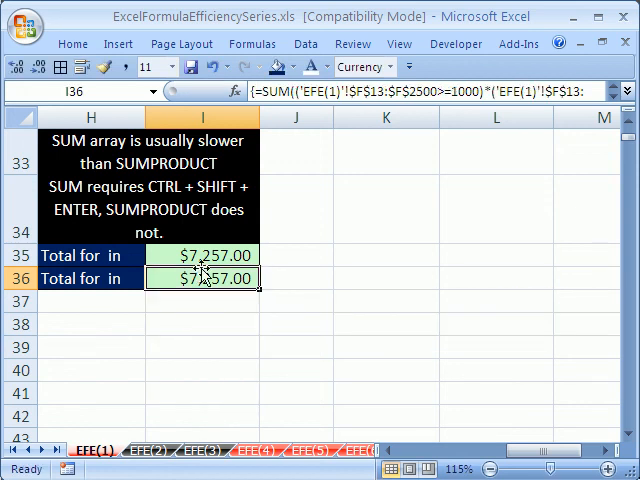
{"action": "double_click", "coordinate": [200, 255]}
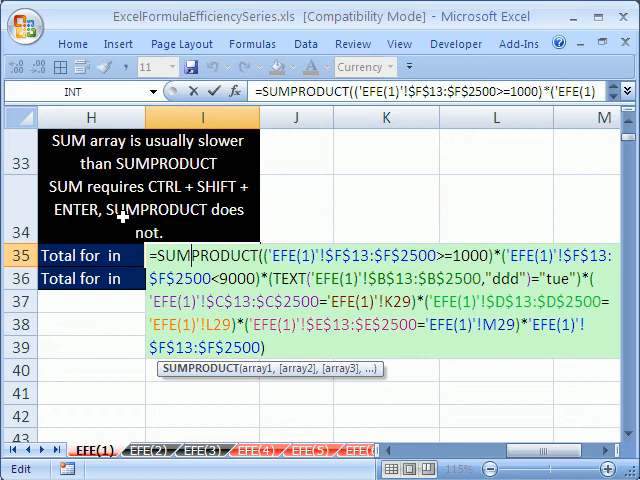
{"action": "key", "text": "Enter"}
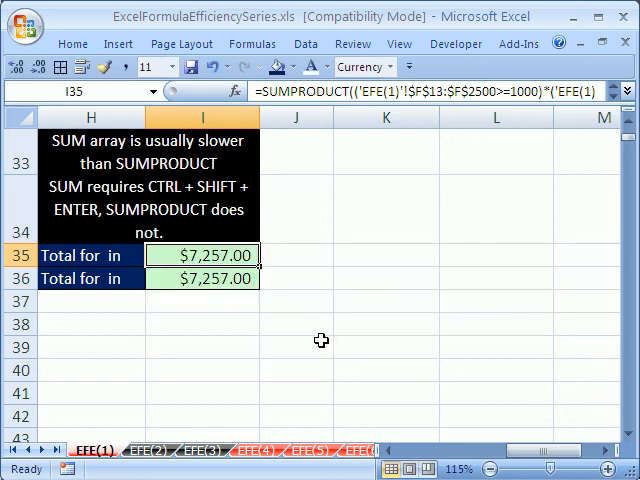